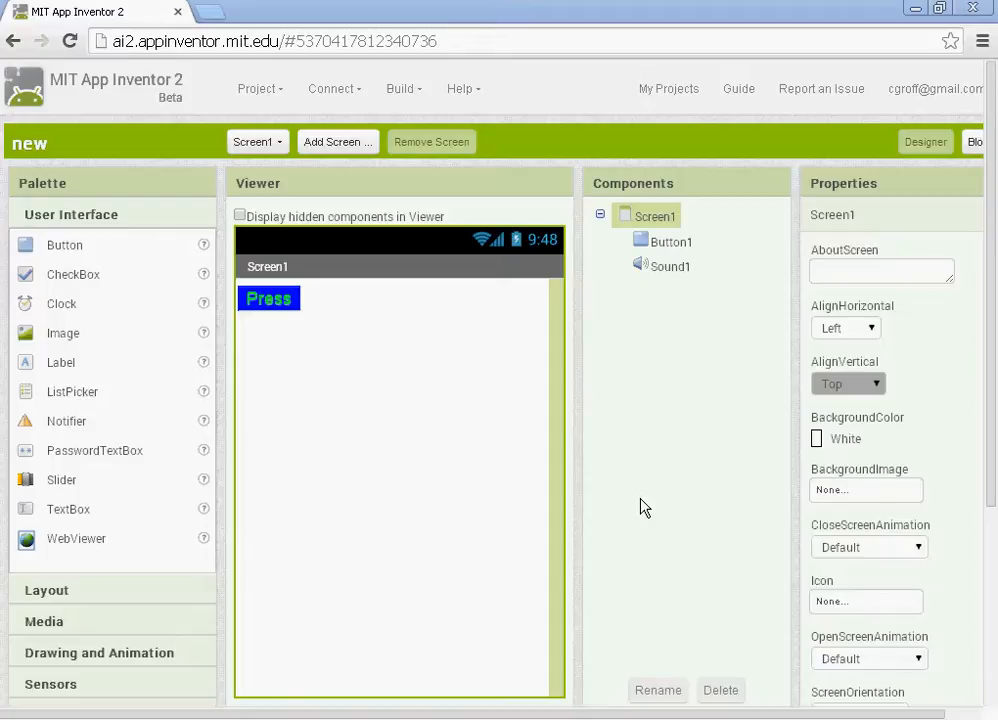
pyautogui.moveTo(261, 95)
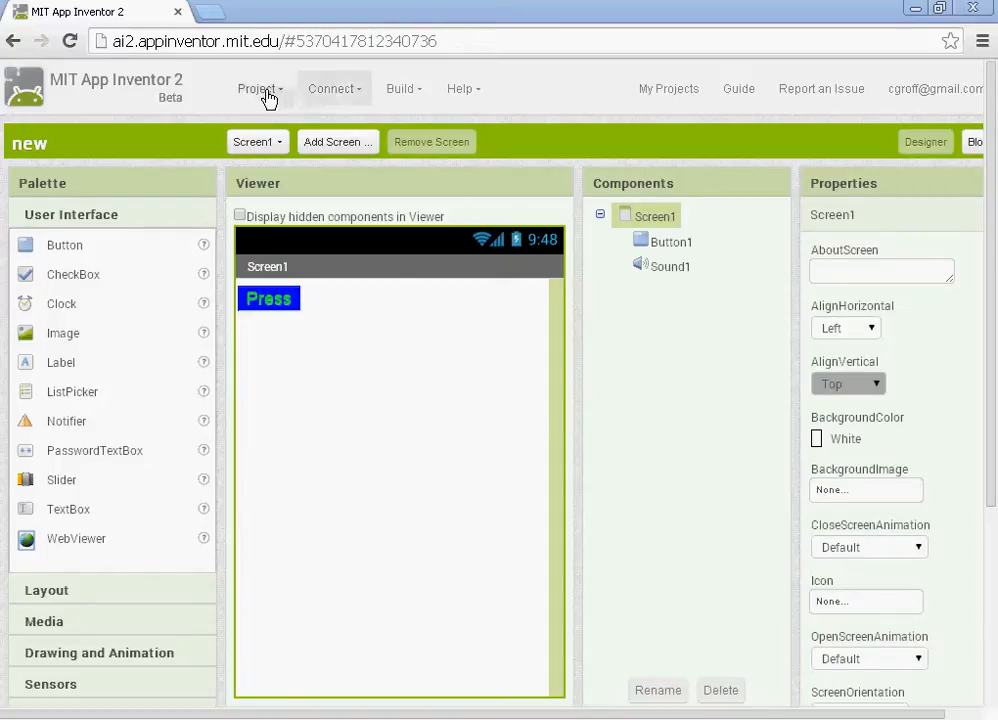
# Create a new App Inventor project named OrientationSensor from the Project menu.
pyautogui.click(258, 88)
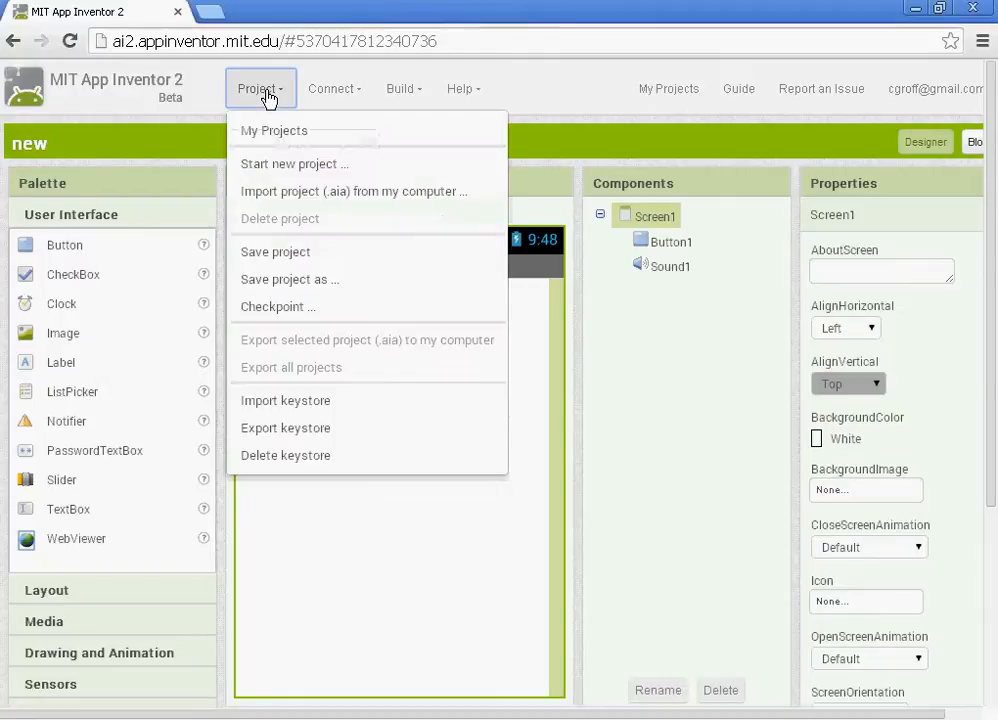
pyautogui.click(294, 163)
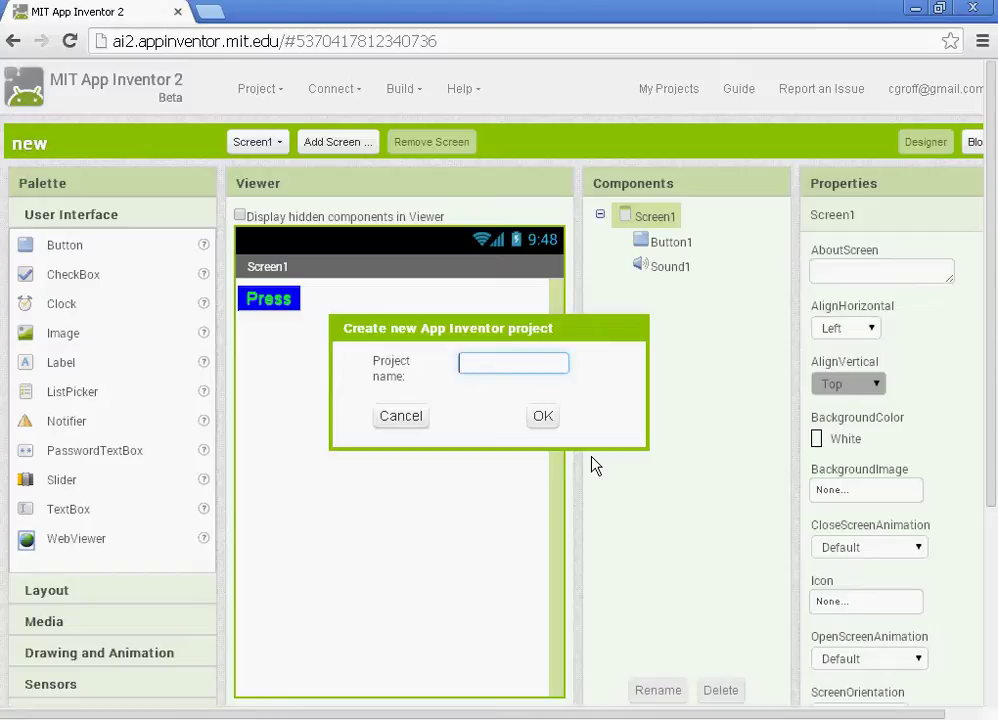
pyautogui.write('On')
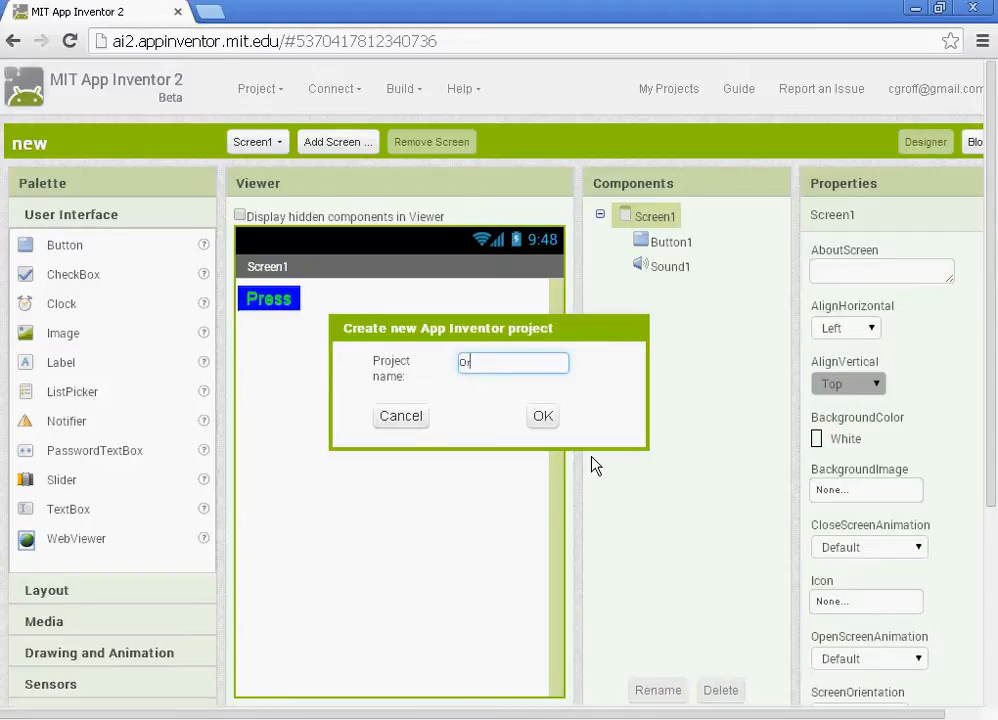
pyautogui.write('OrientationSensor')
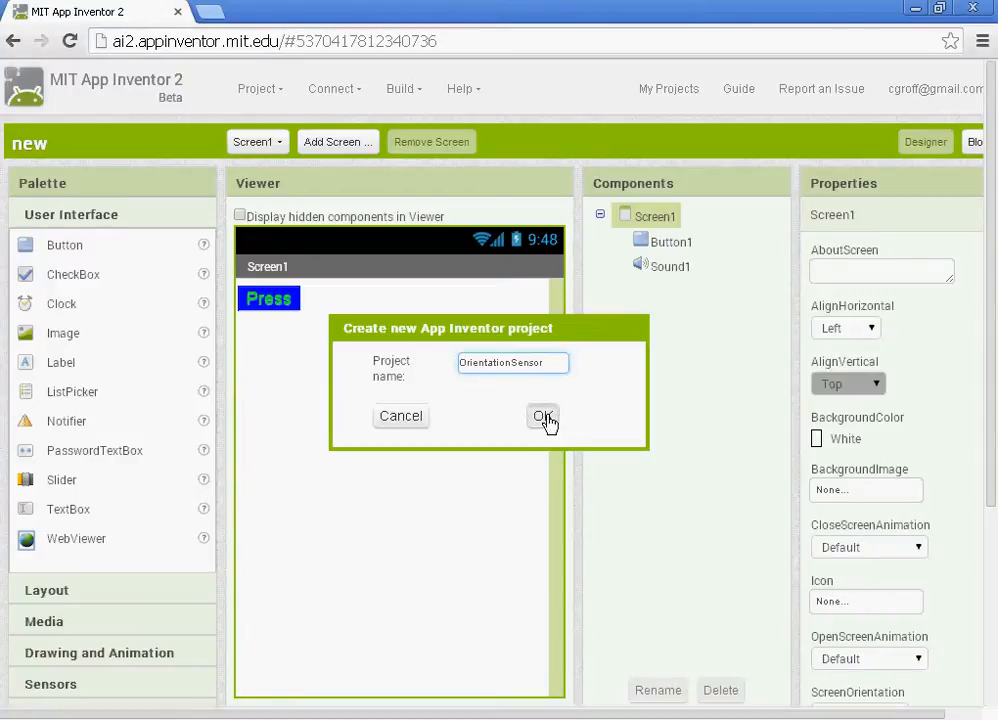
pyautogui.click(542, 416)
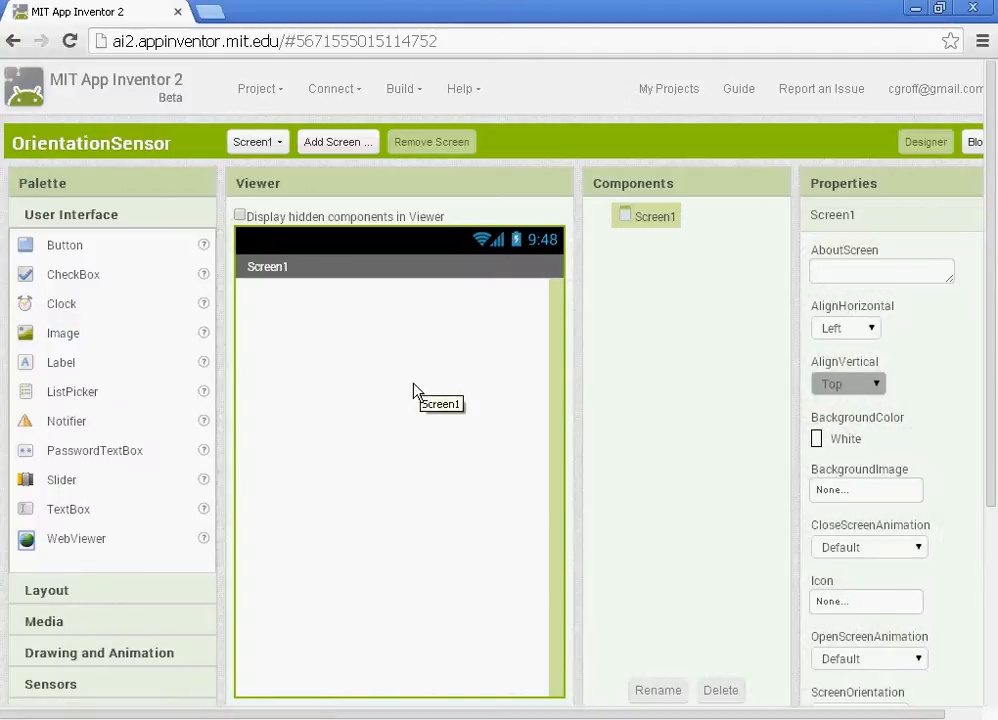
pyautogui.moveTo(658, 380)
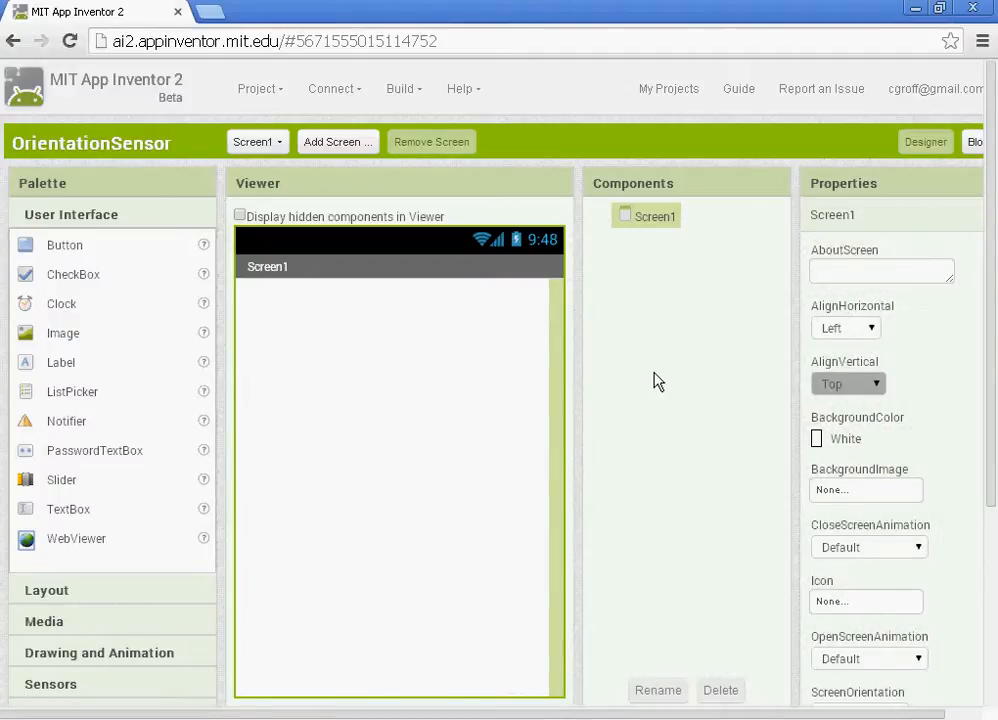
pyautogui.moveTo(134, 305)
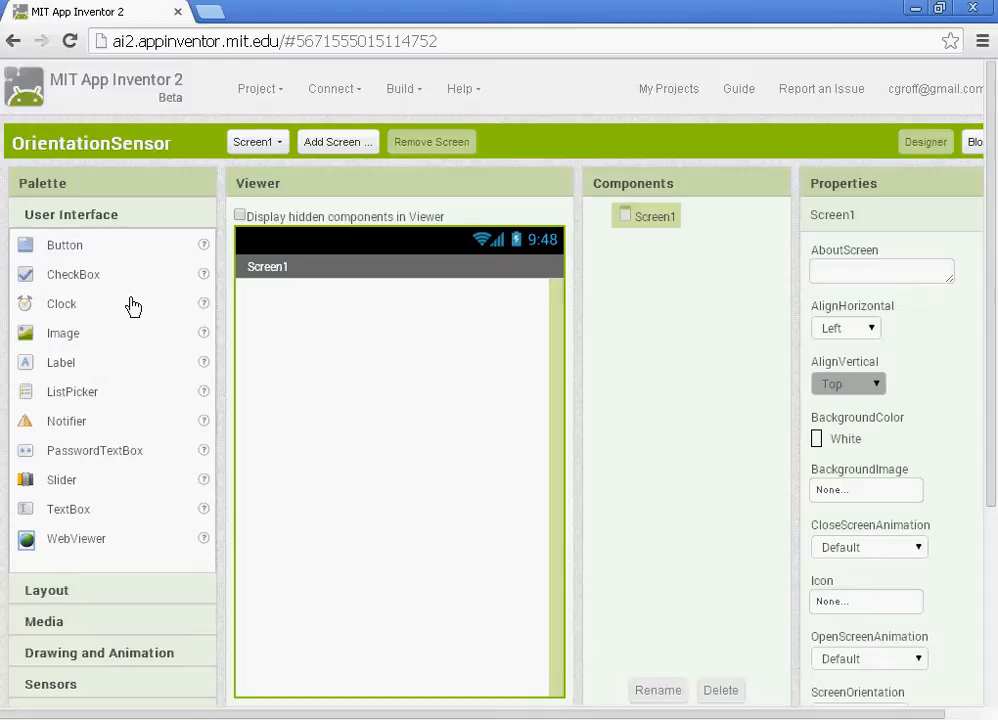
pyautogui.moveTo(139, 381)
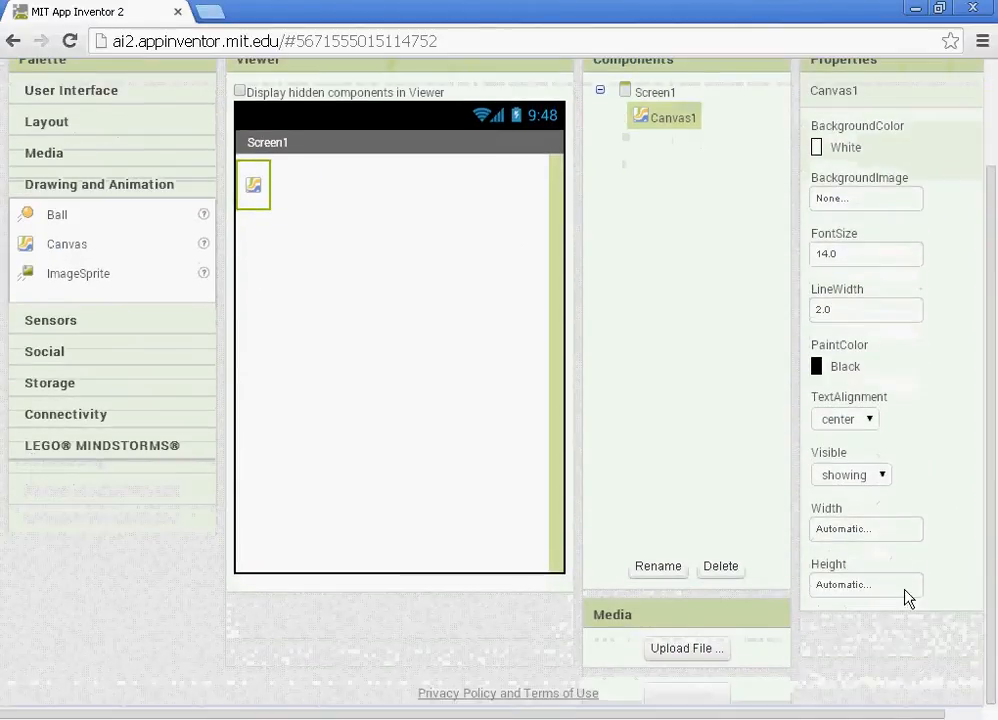
# Set the canvas Width and Height to 300 pixels and drop an ImageSprite onto it.
pyautogui.click(864, 528)
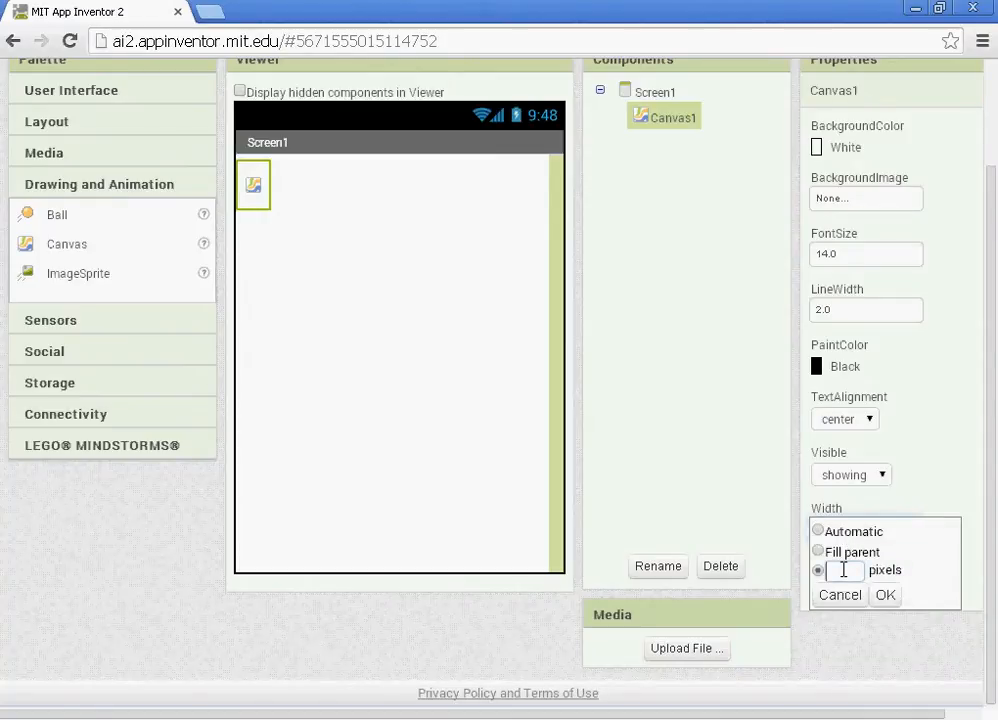
pyautogui.click(891, 595)
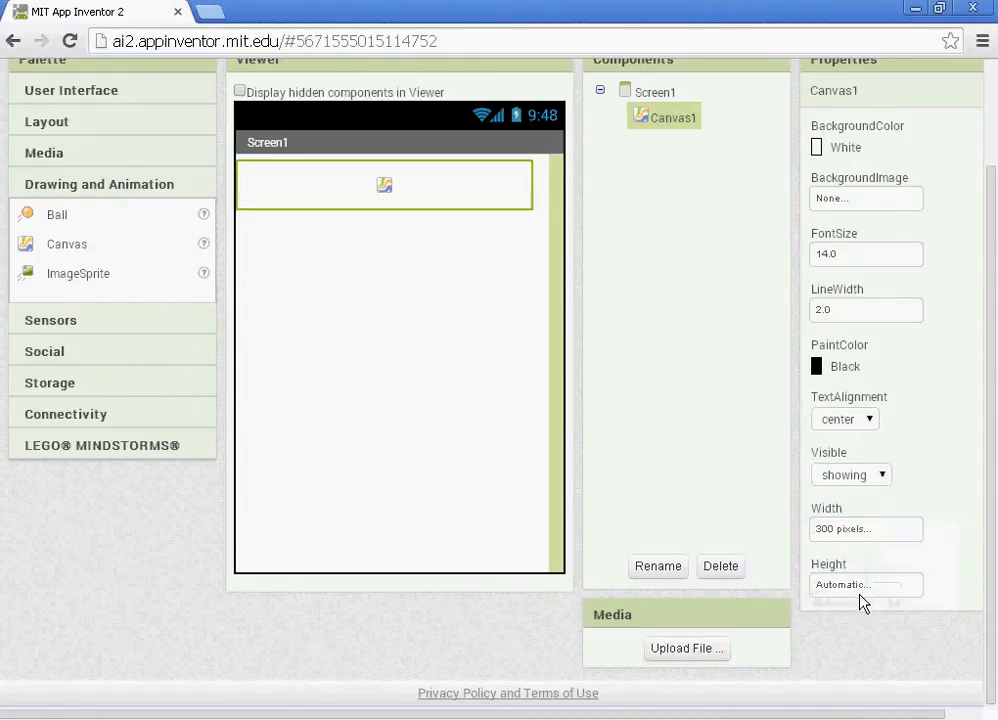
pyautogui.click(866, 584)
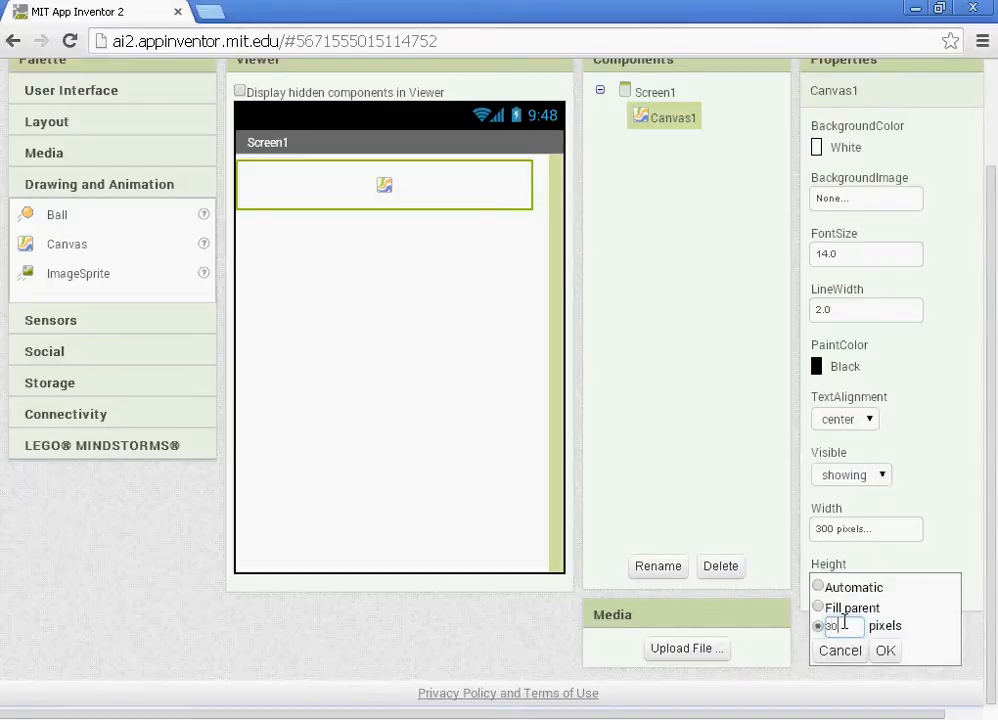
pyautogui.click(891, 651)
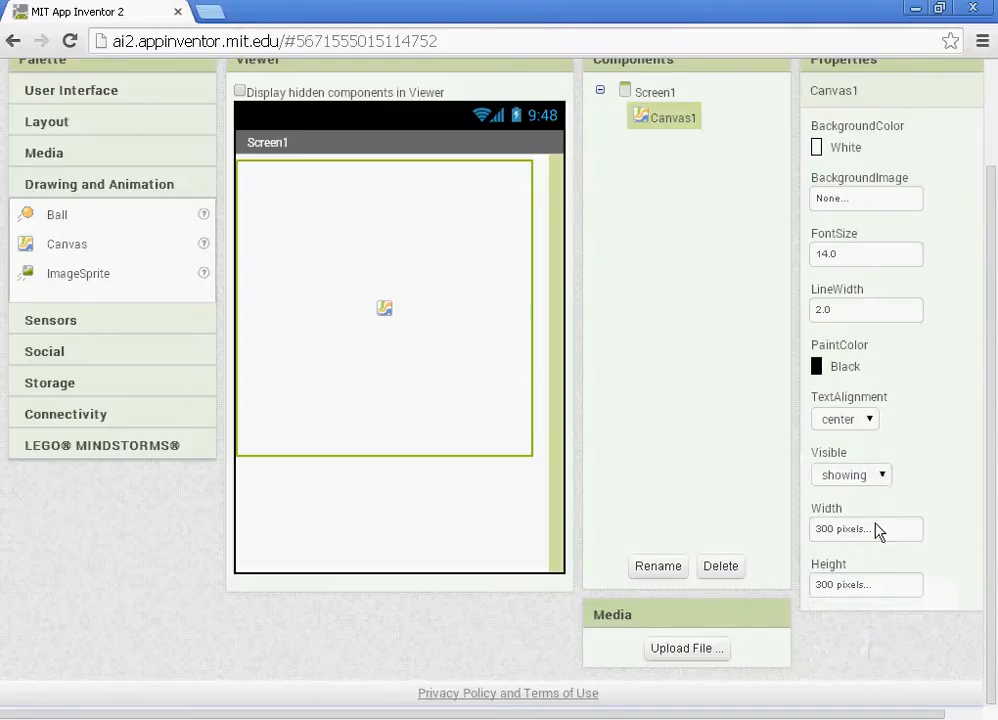
pyautogui.moveTo(565, 368)
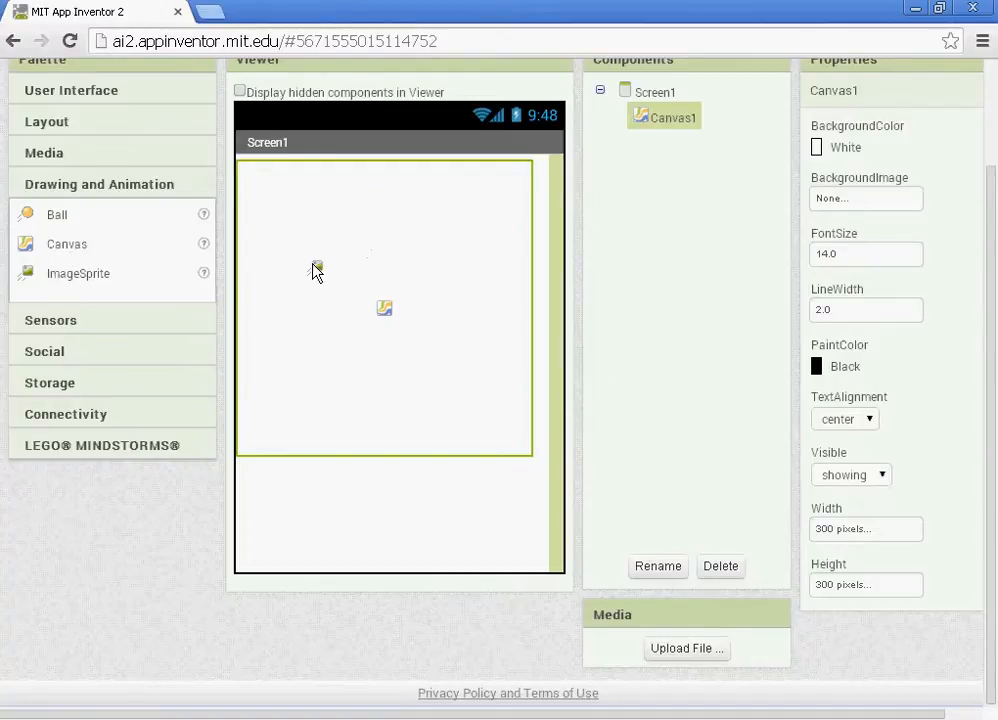
pyautogui.moveTo(78, 273); pyautogui.dragTo(314, 265)
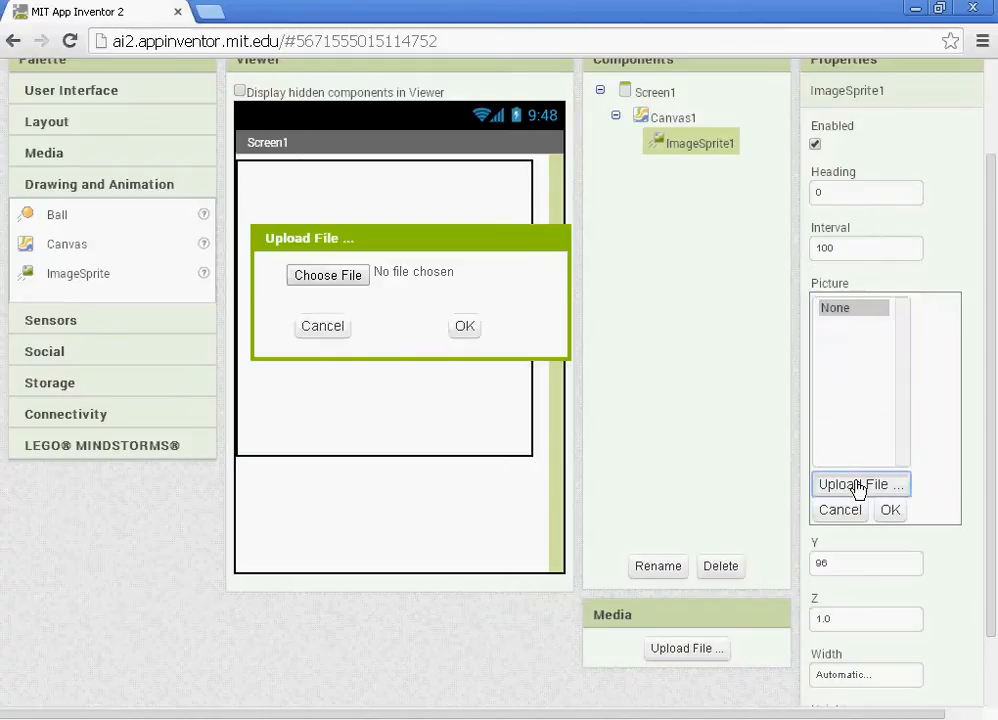
# Upload frog.png from App Inventor > Ladybug Chase as the sprite's picture.
pyautogui.click(327, 274)
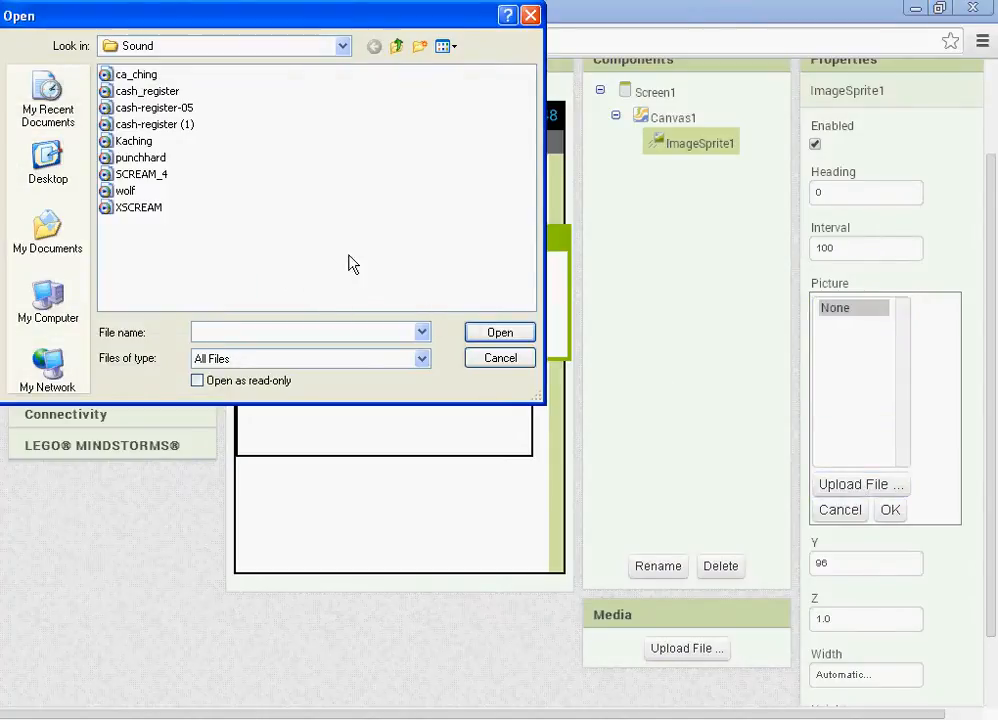
pyautogui.click(396, 46)
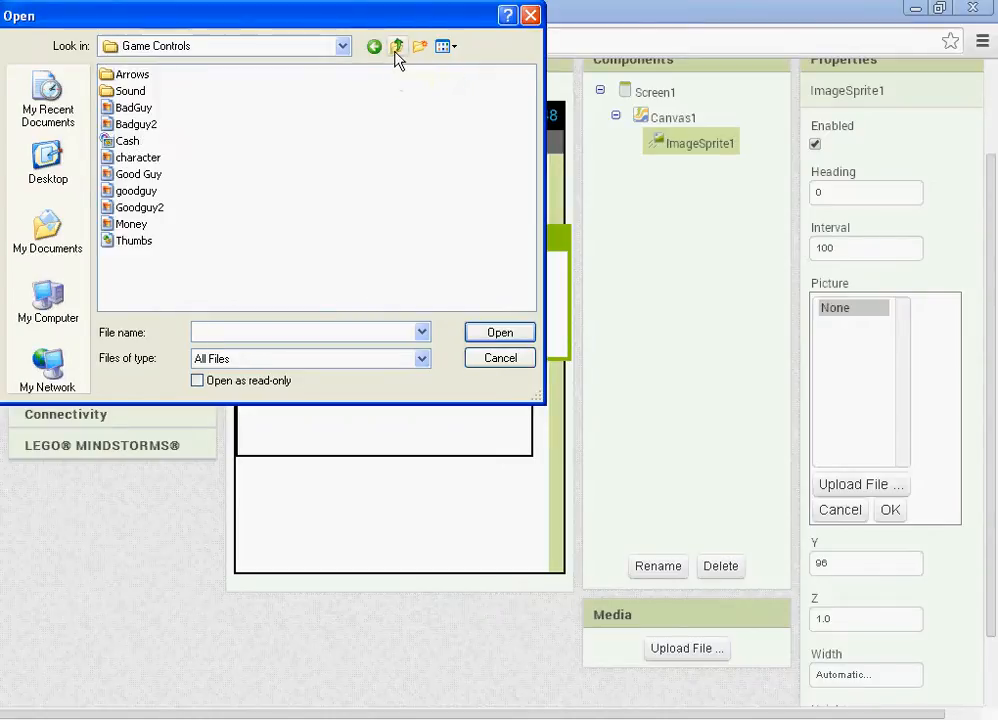
pyautogui.click(394, 46)
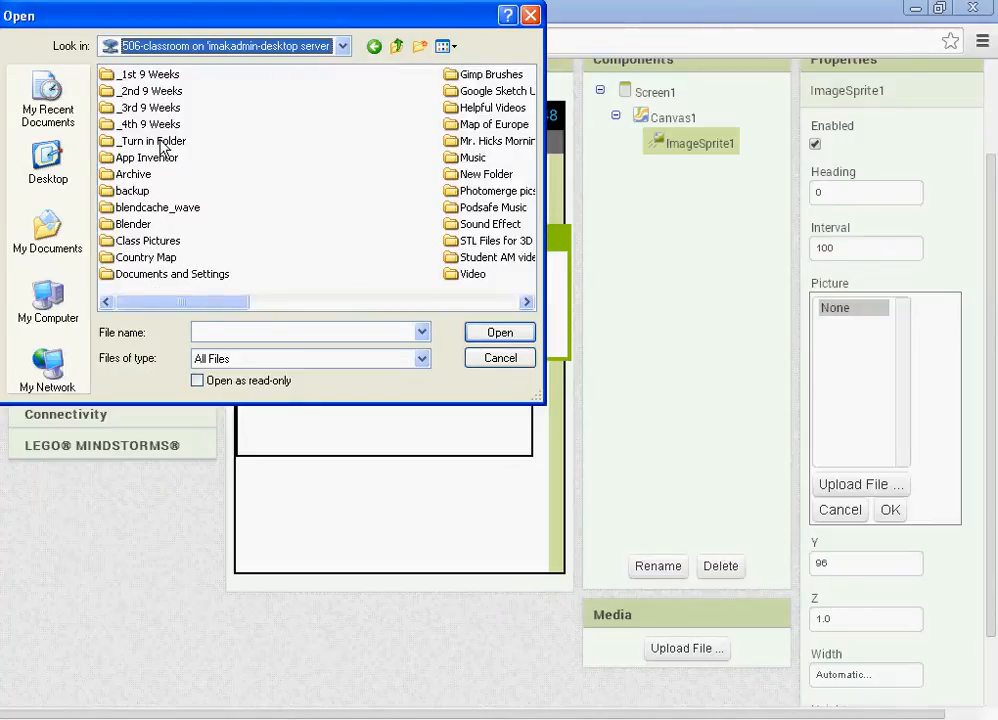
pyautogui.doubleClick(148, 157)
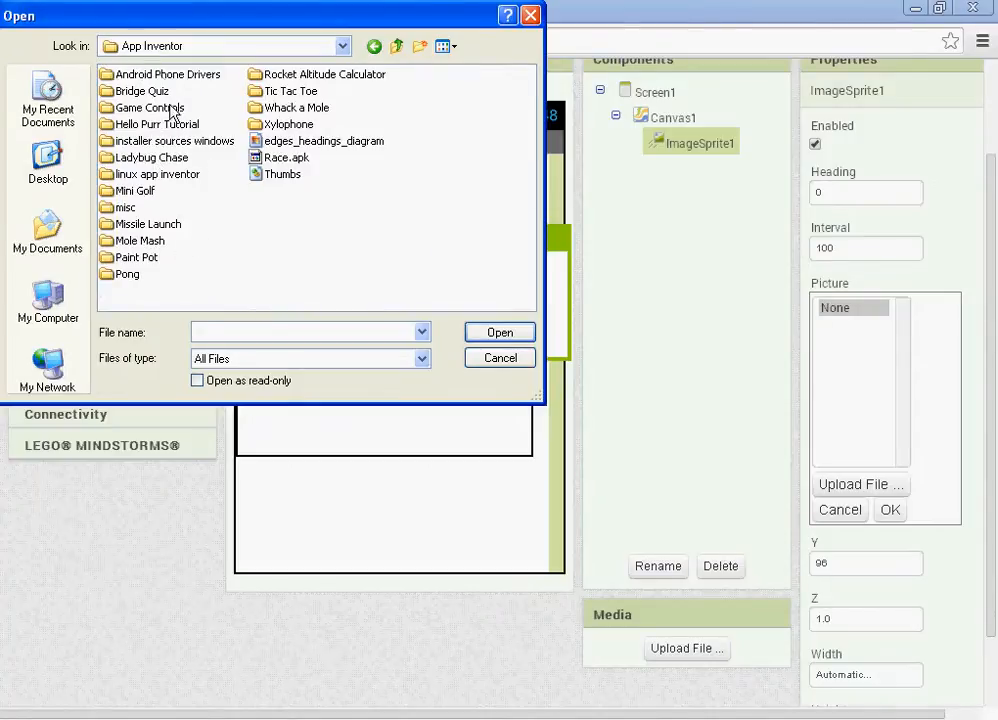
pyautogui.doubleClick(152, 157)
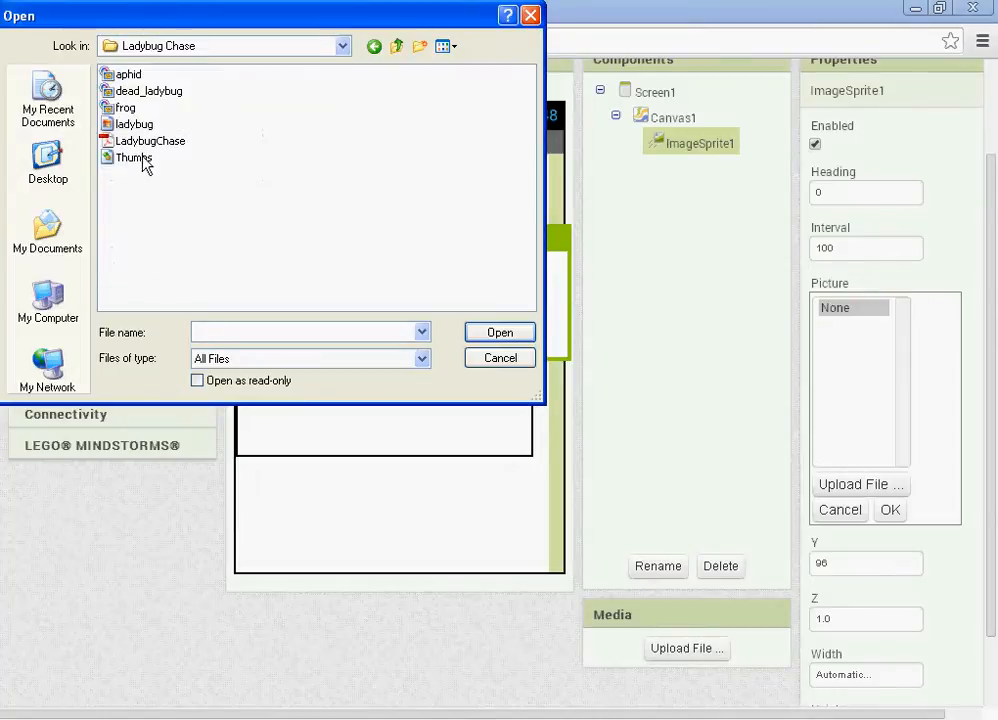
pyautogui.click(124, 108)
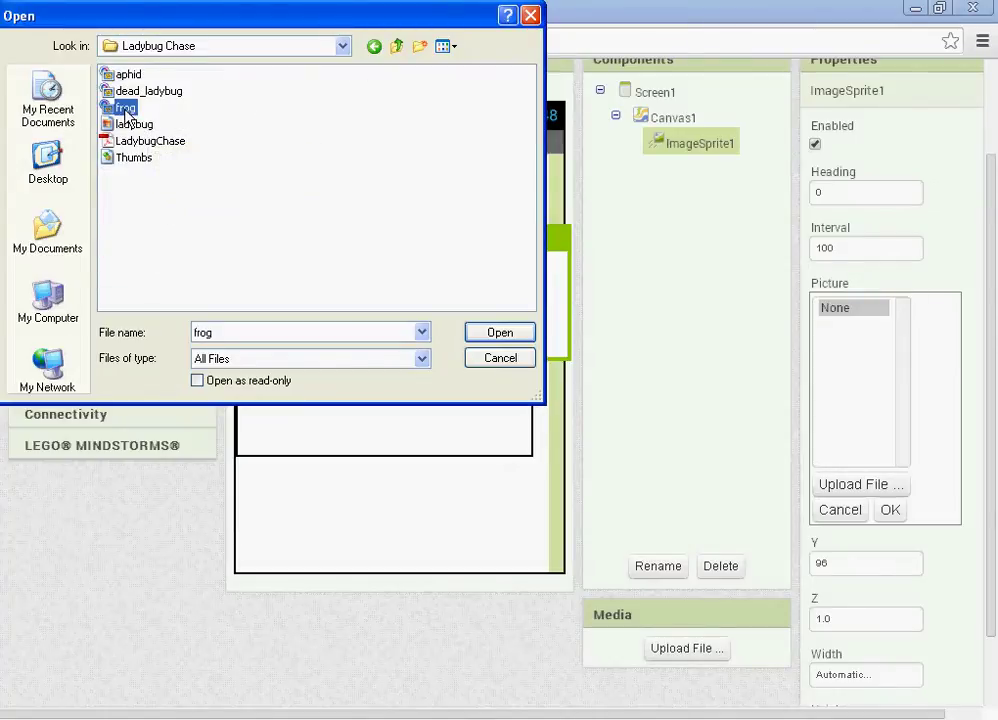
pyautogui.click(499, 332)
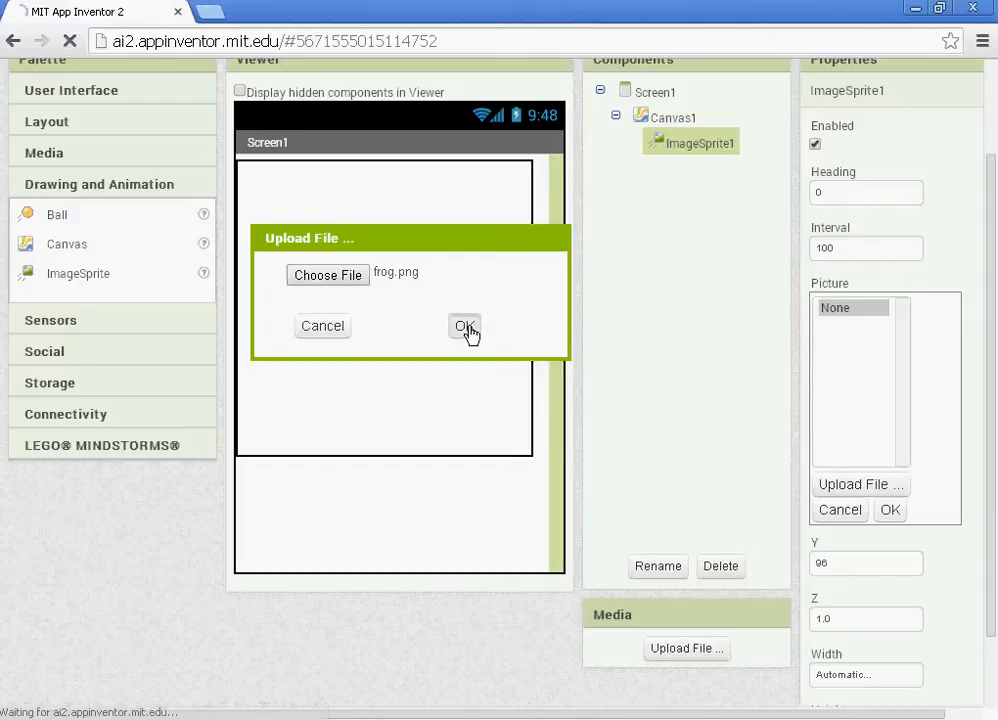
pyautogui.click(464, 327)
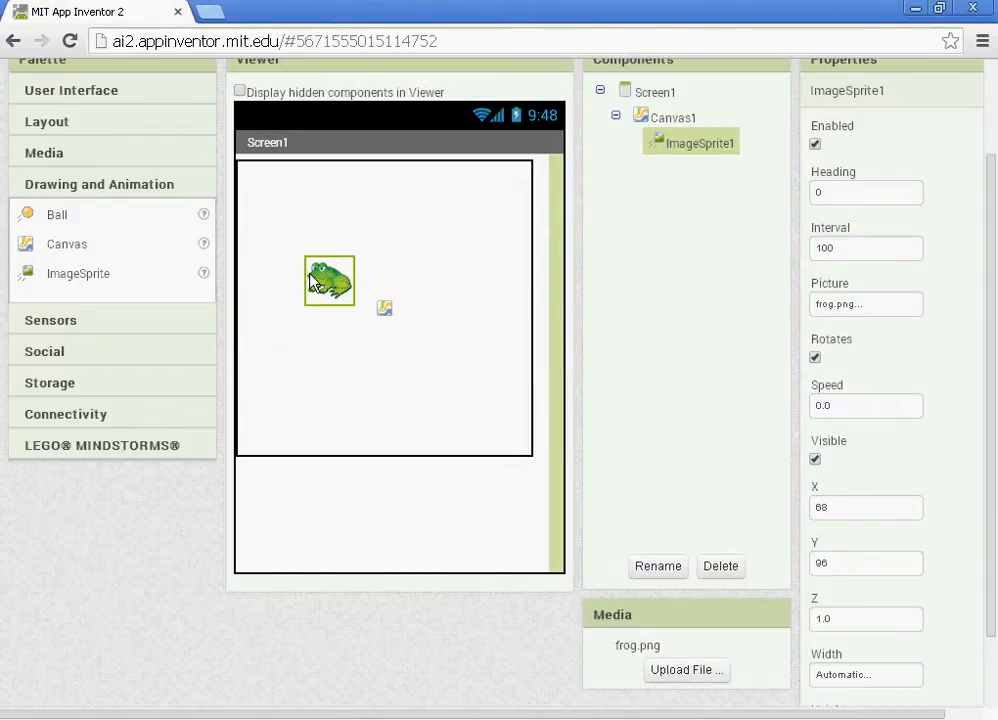
# Center the frog sprite, add an OrientationSensor and a Clock, and select ImageSprite1.
pyautogui.moveTo(329, 280); pyautogui.dragTo(394, 265)
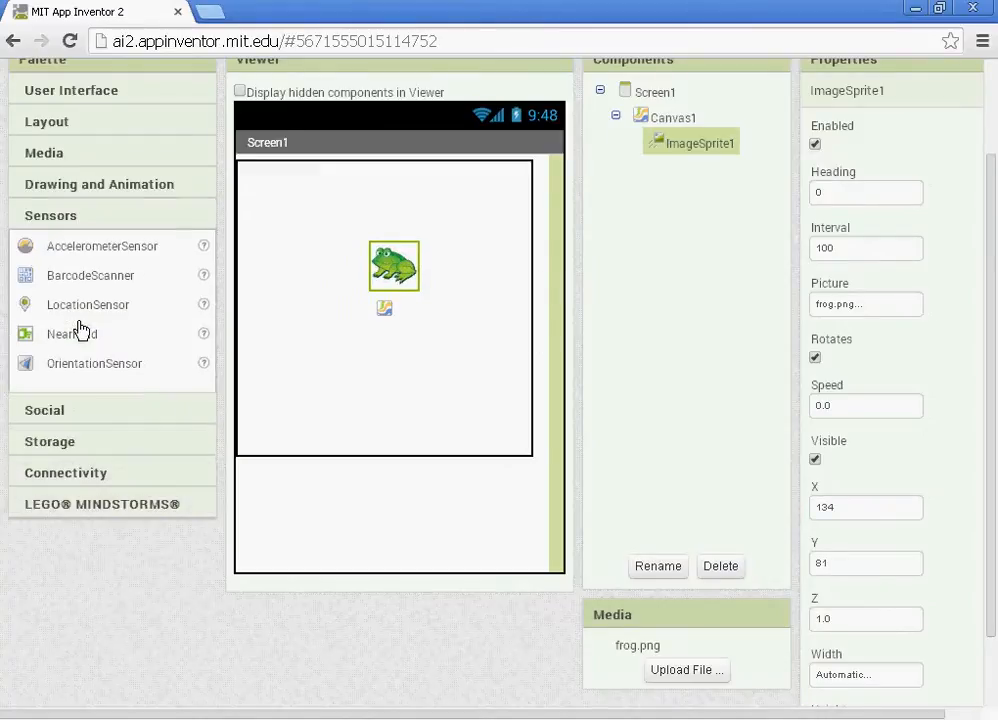
pyautogui.moveTo(152, 389)
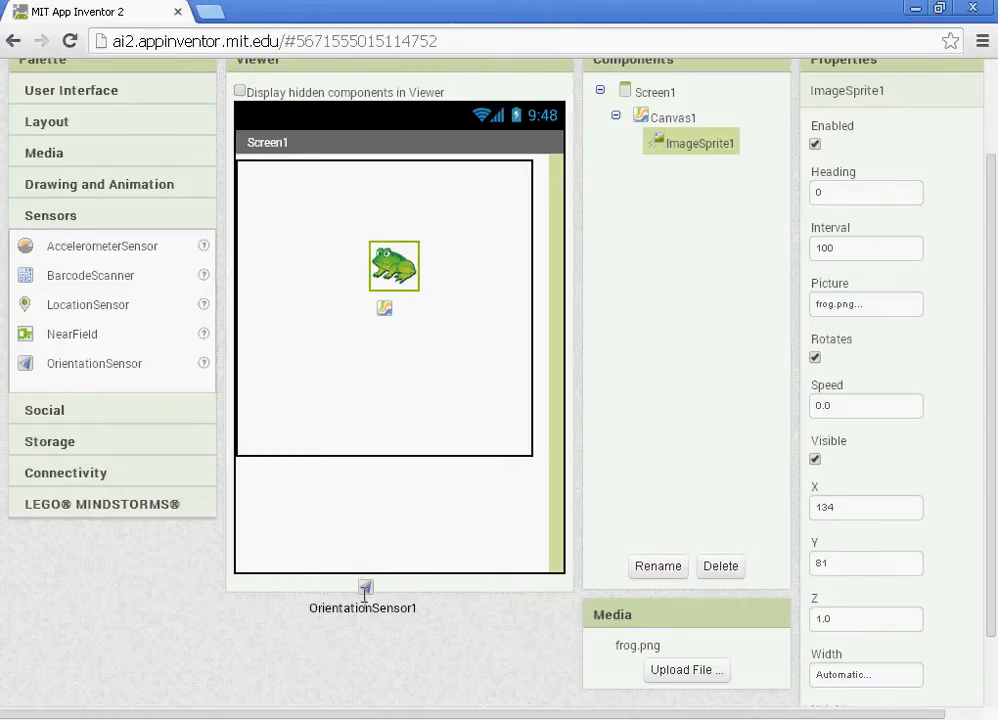
pyautogui.click(366, 588)
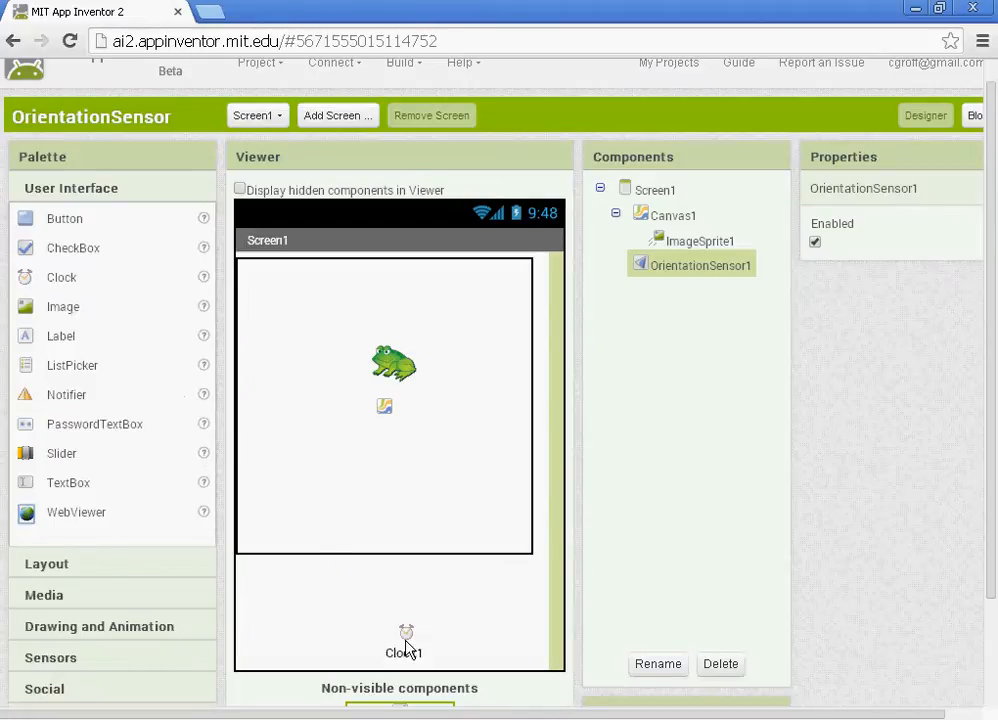
pyautogui.click(666, 289)
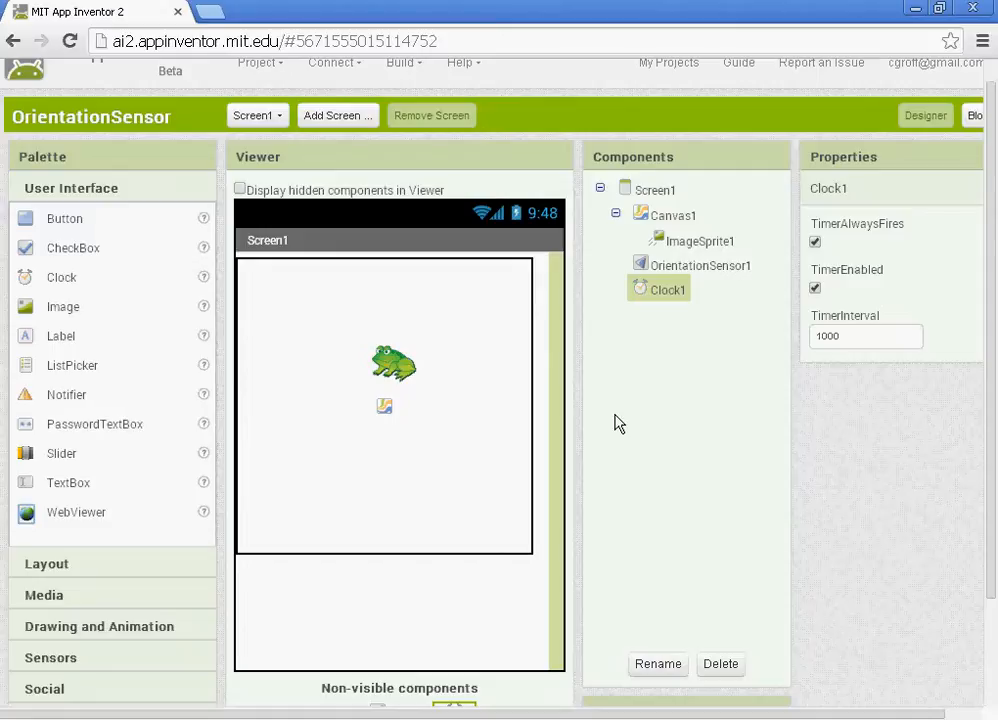
pyautogui.moveTo(743, 278)
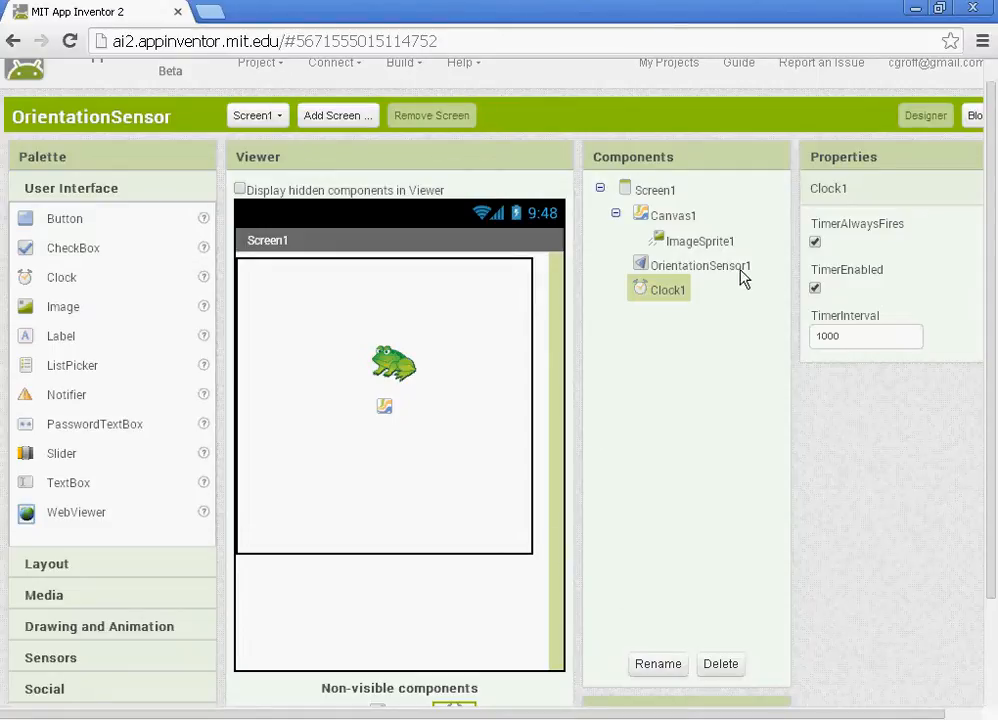
pyautogui.click(699, 240)
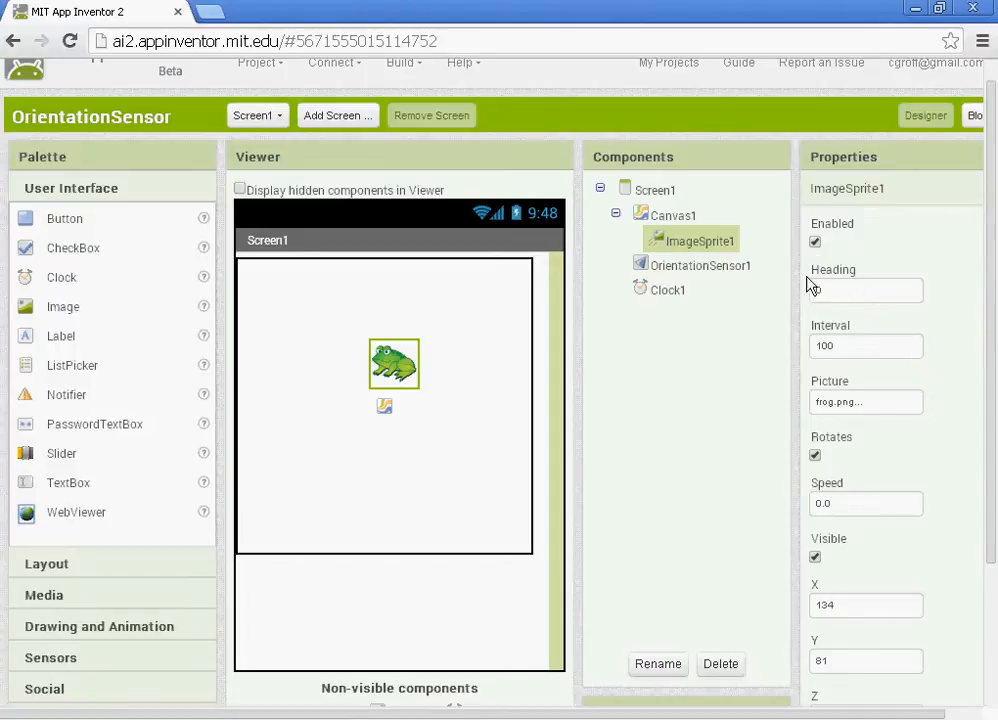
pyautogui.click(865, 290)
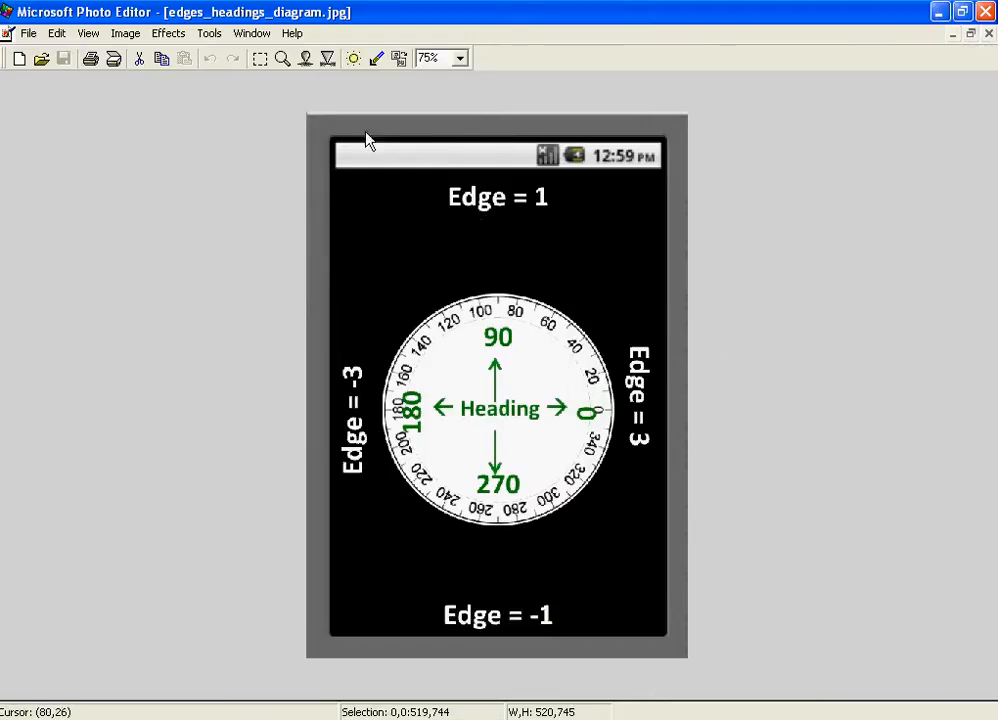
pyautogui.moveTo(507, 426)
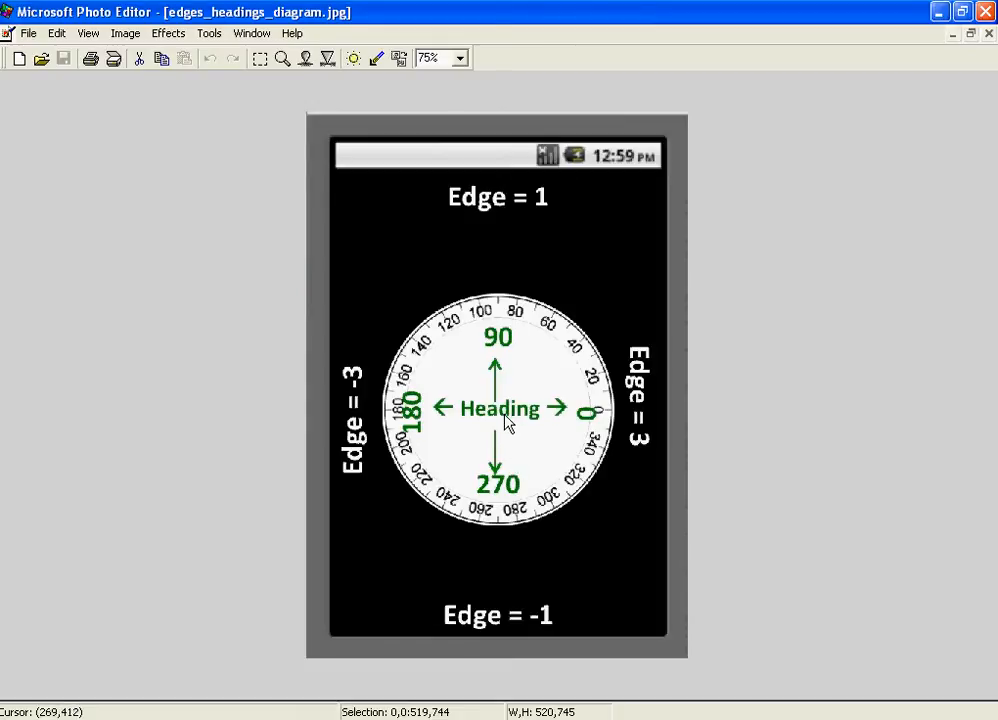
pyautogui.moveTo(575, 425)
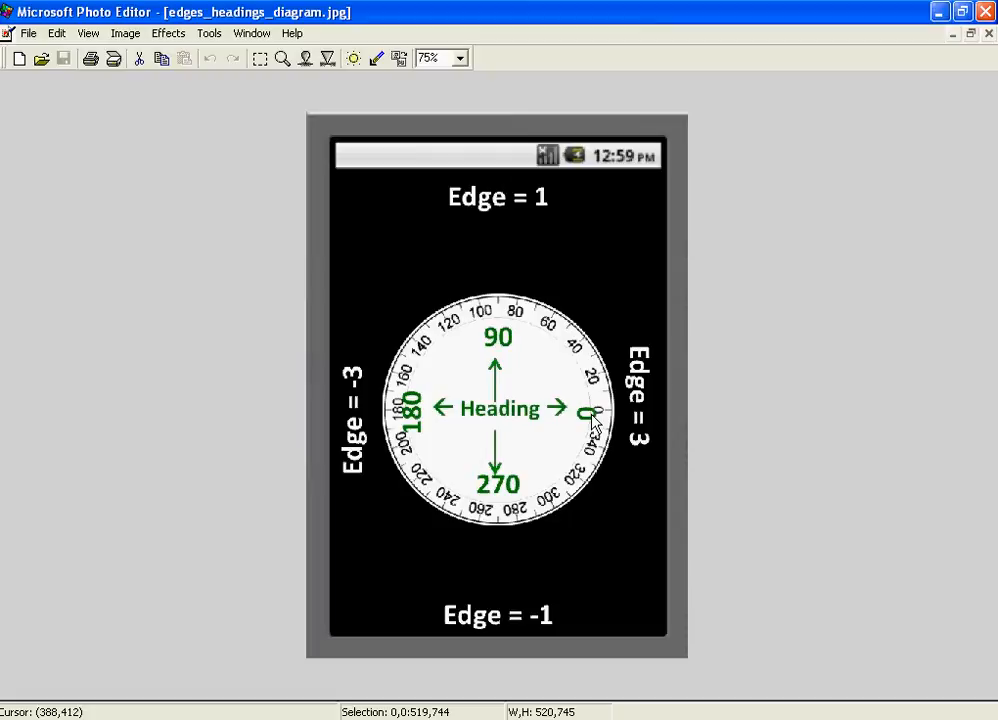
pyautogui.moveTo(493, 345)
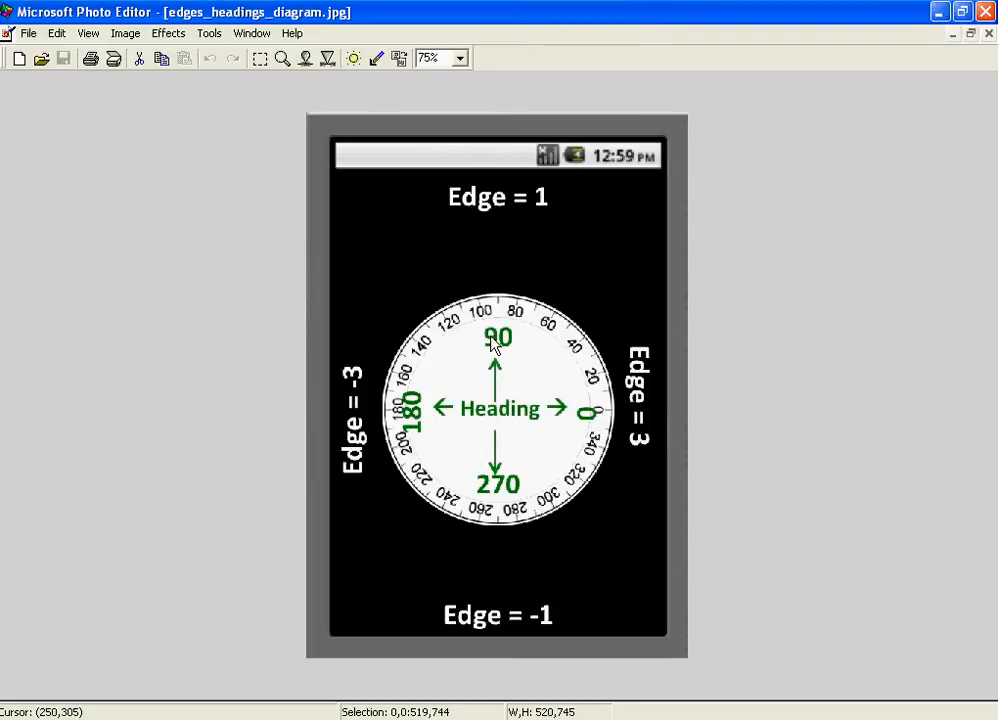
pyautogui.moveTo(515, 345)
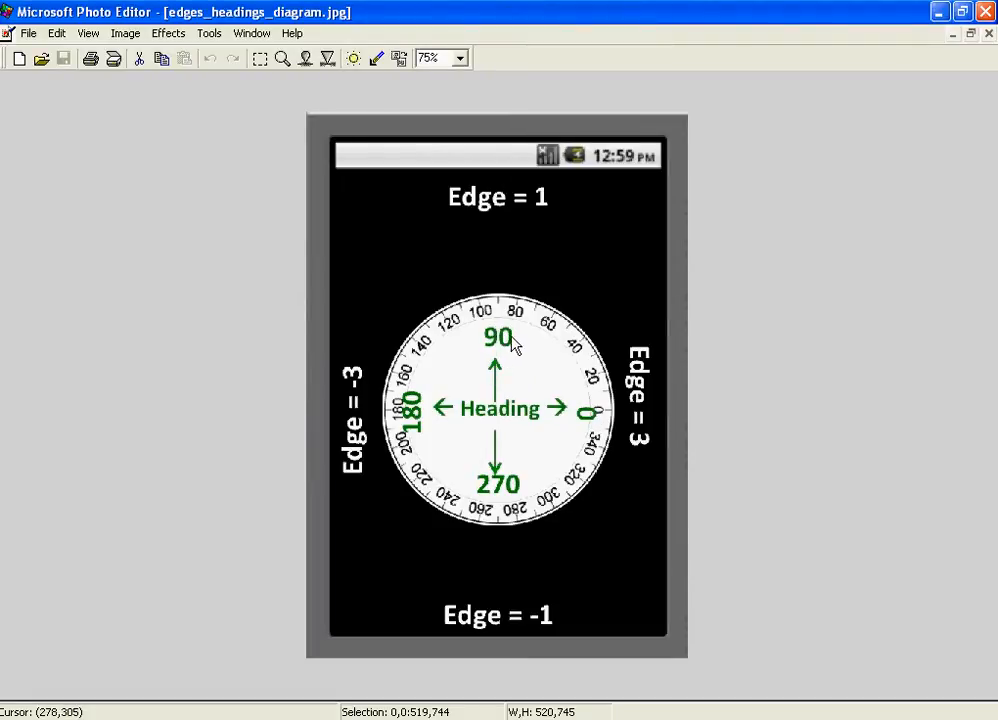
pyautogui.moveTo(460, 426)
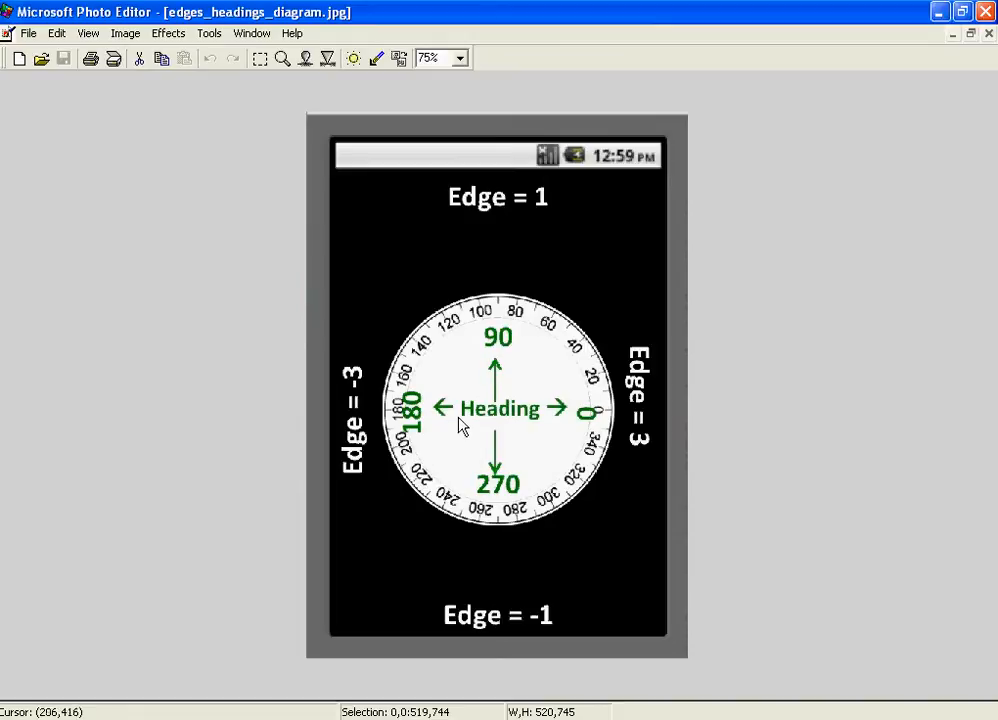
pyautogui.moveTo(426, 430)
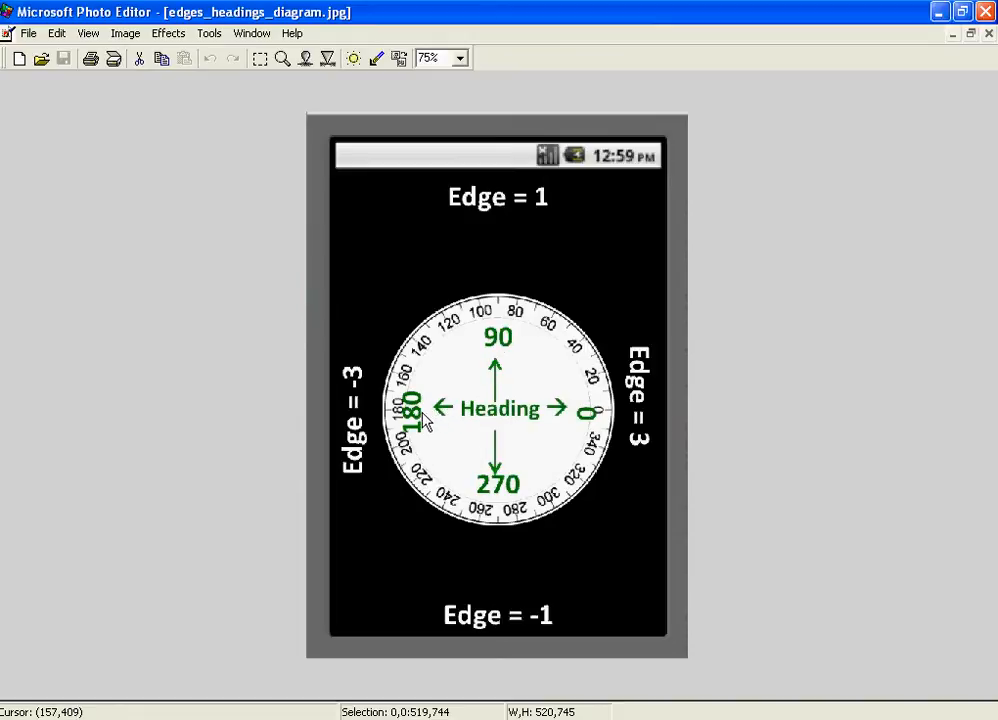
pyautogui.moveTo(503, 444)
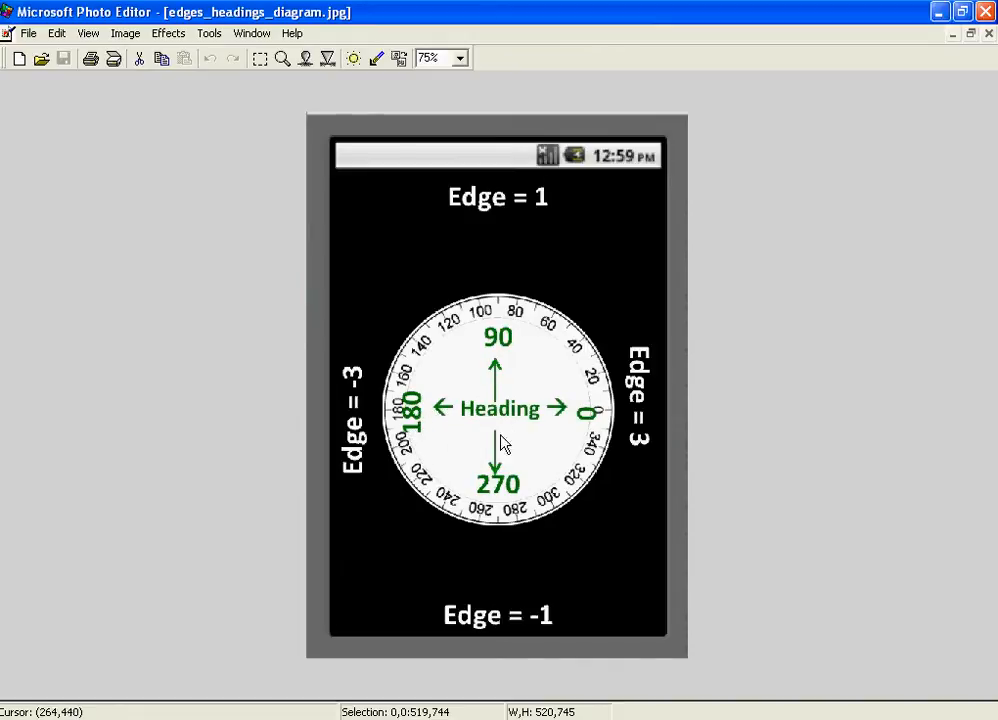
pyautogui.moveTo(492, 492)
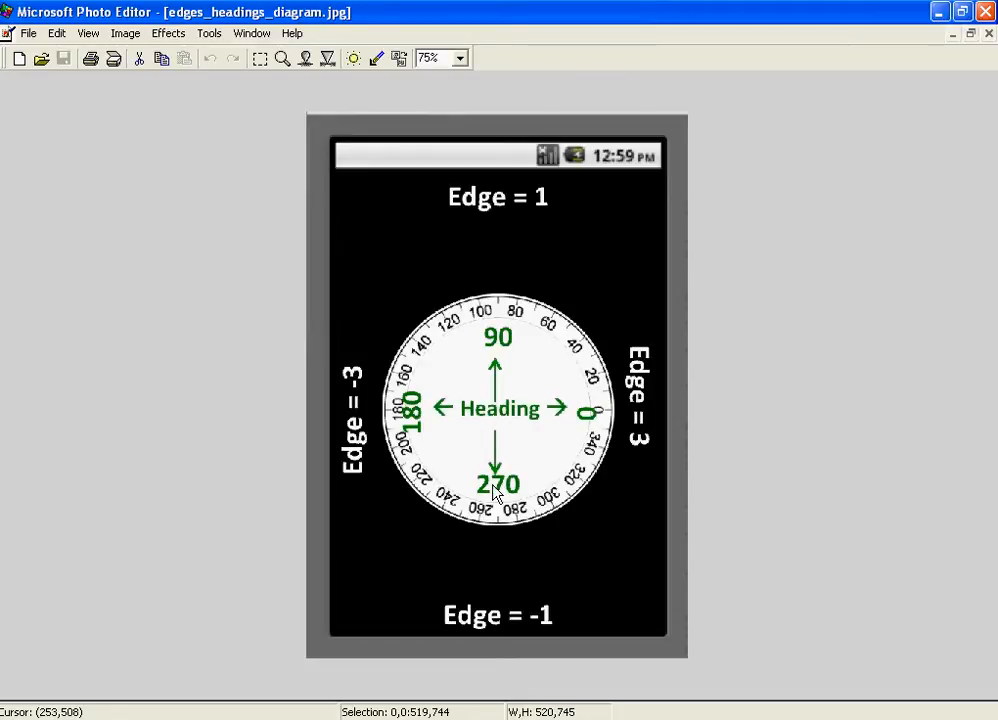
pyautogui.moveTo(782, 277)
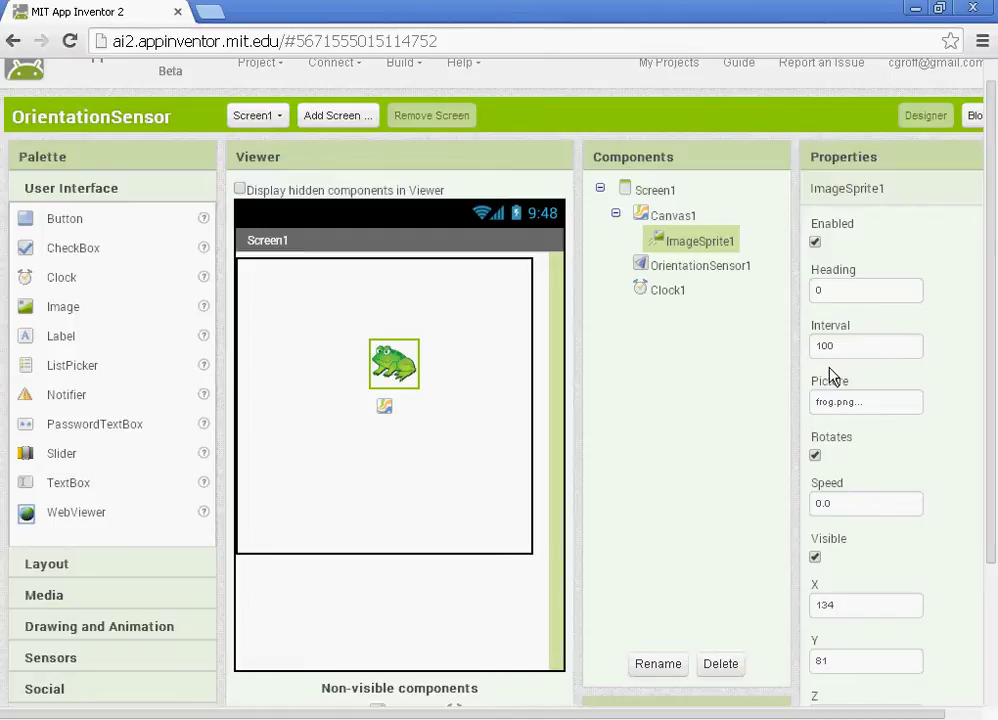
# Change ImageSprite1's Interval property from 100 to 10.
pyautogui.click(866, 345)
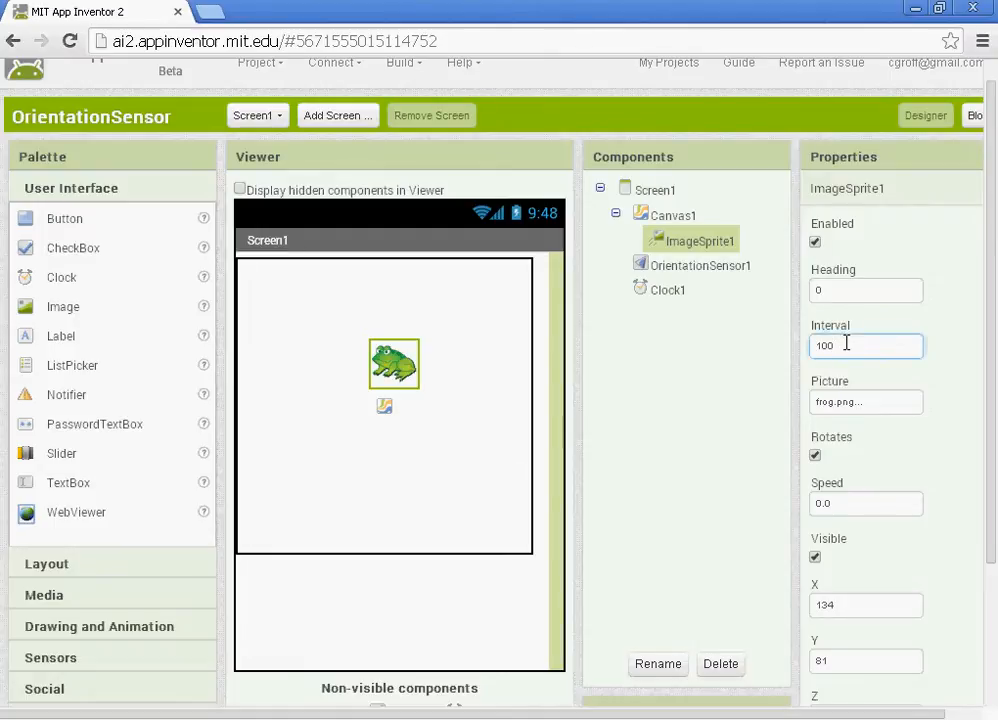
pyautogui.write('10')
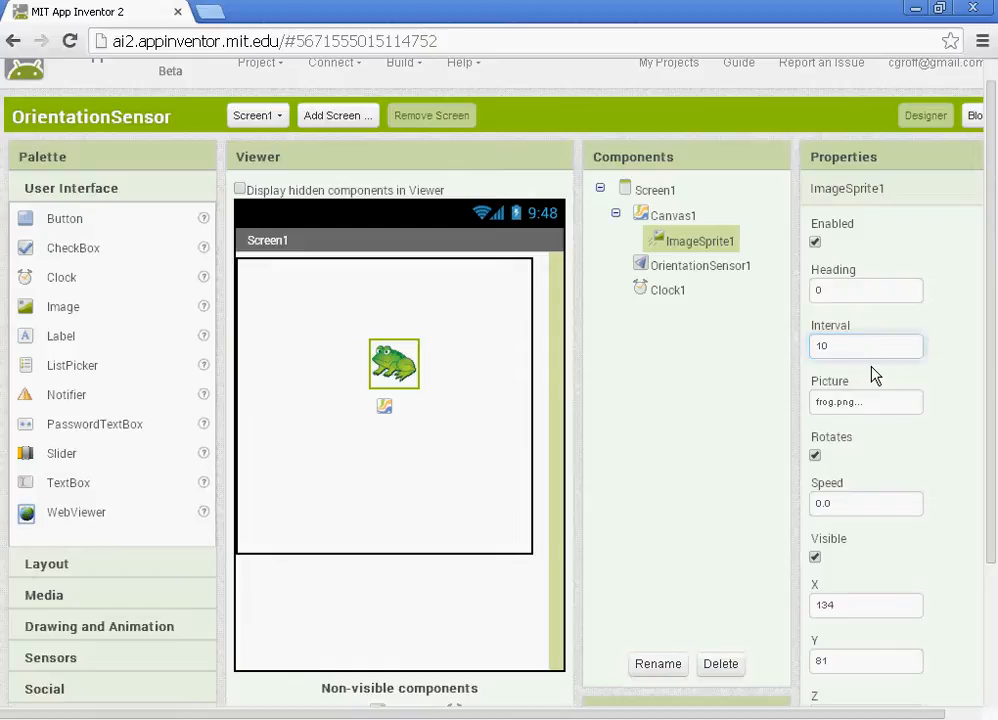
pyautogui.click(865, 346)
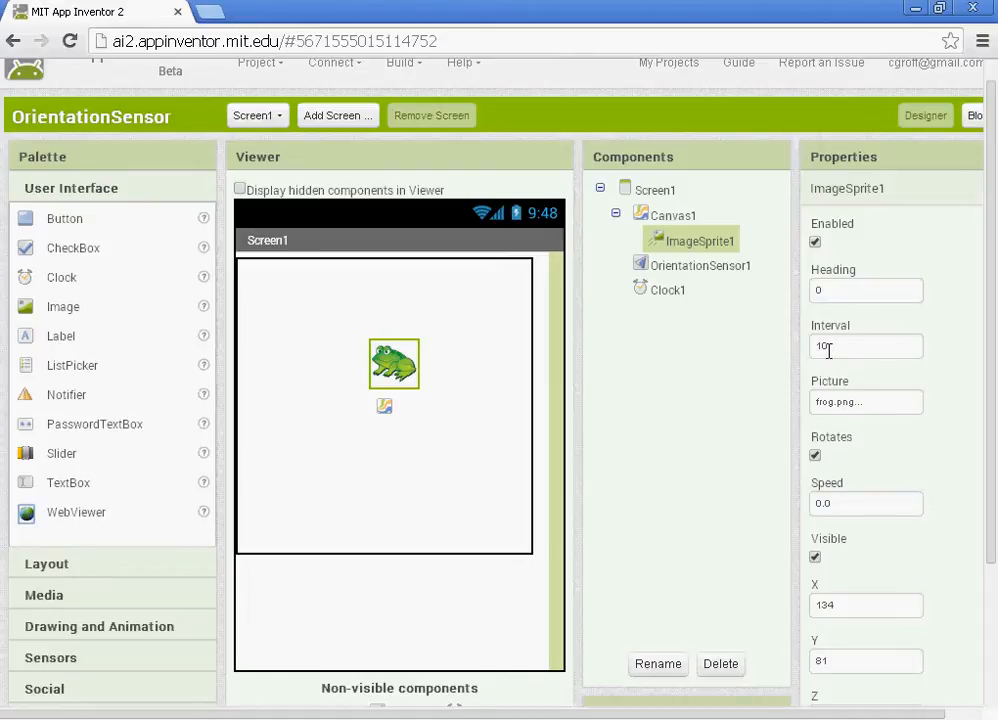
pyautogui.moveTo(725, 278)
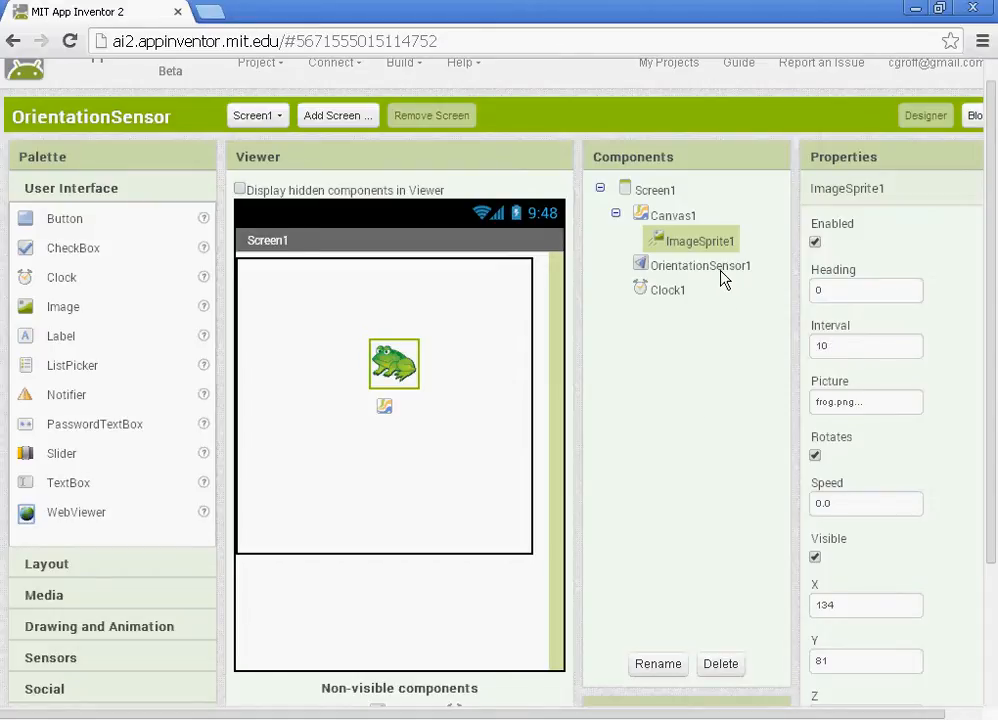
# Select Clock1 and change its TimerInterval from 1000 to 10.
pyautogui.click(668, 289)
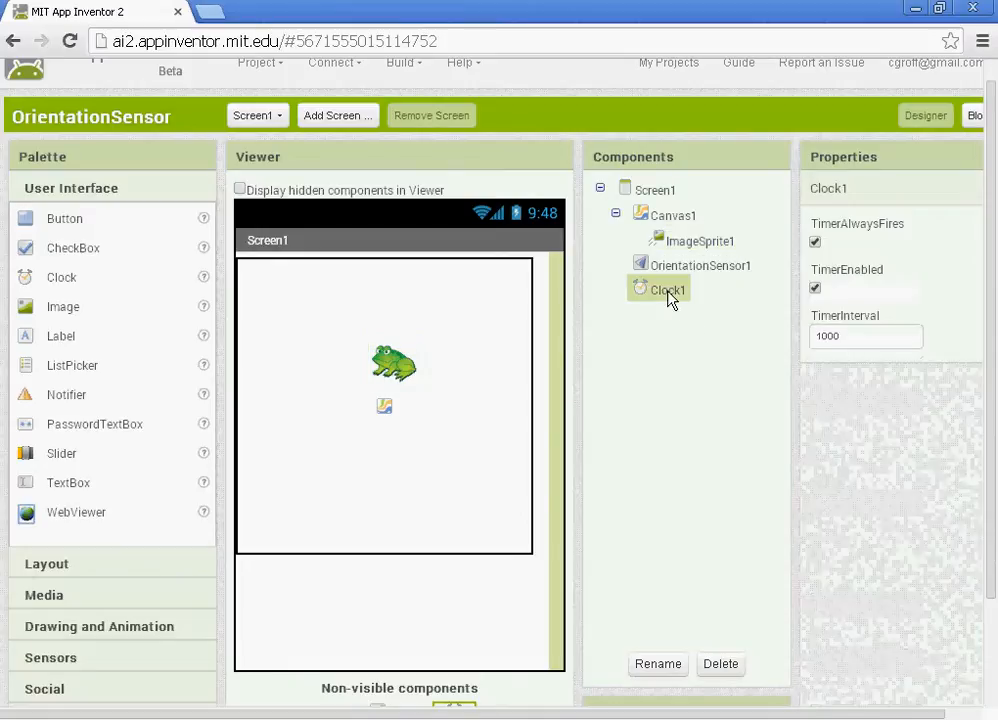
pyautogui.click(865, 336)
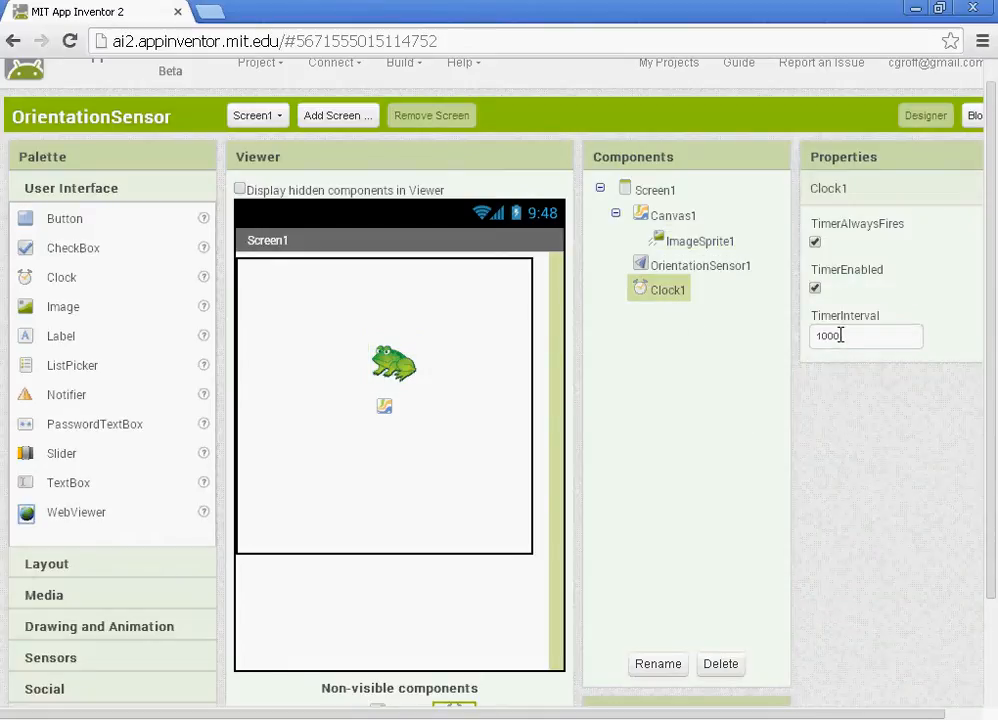
pyautogui.write('10')
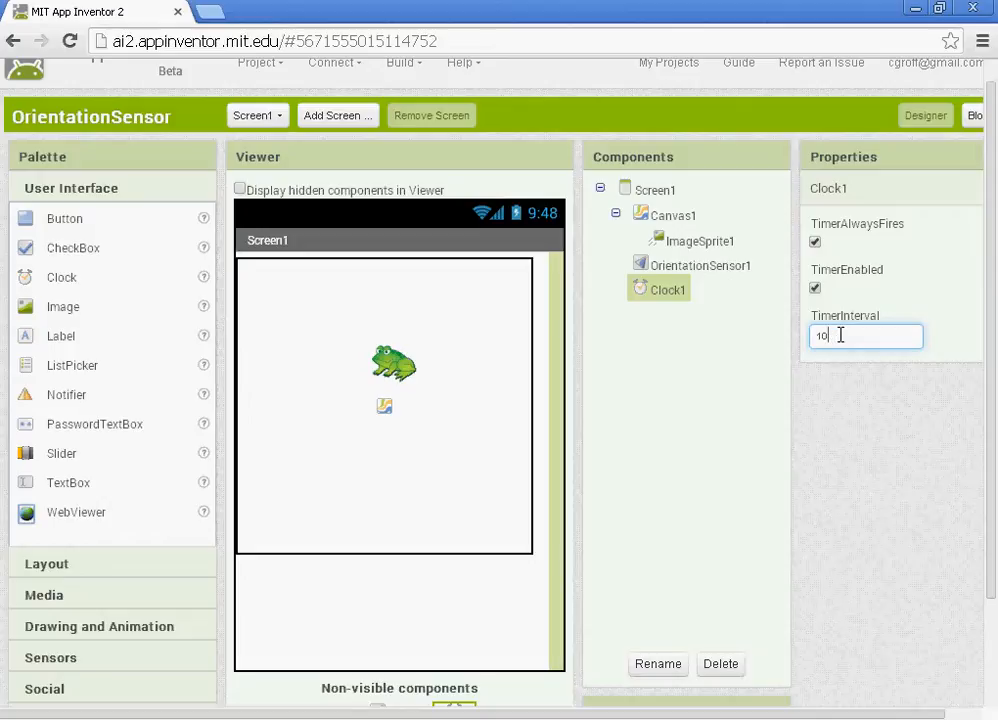
pyautogui.click(617, 407)
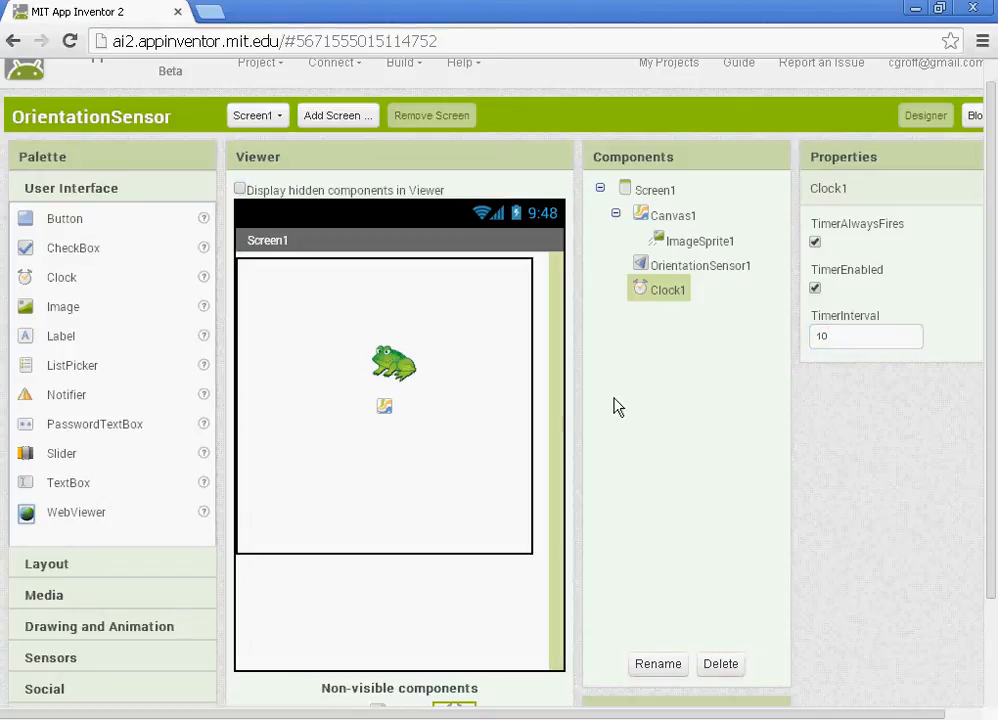
pyautogui.moveTo(398, 378)
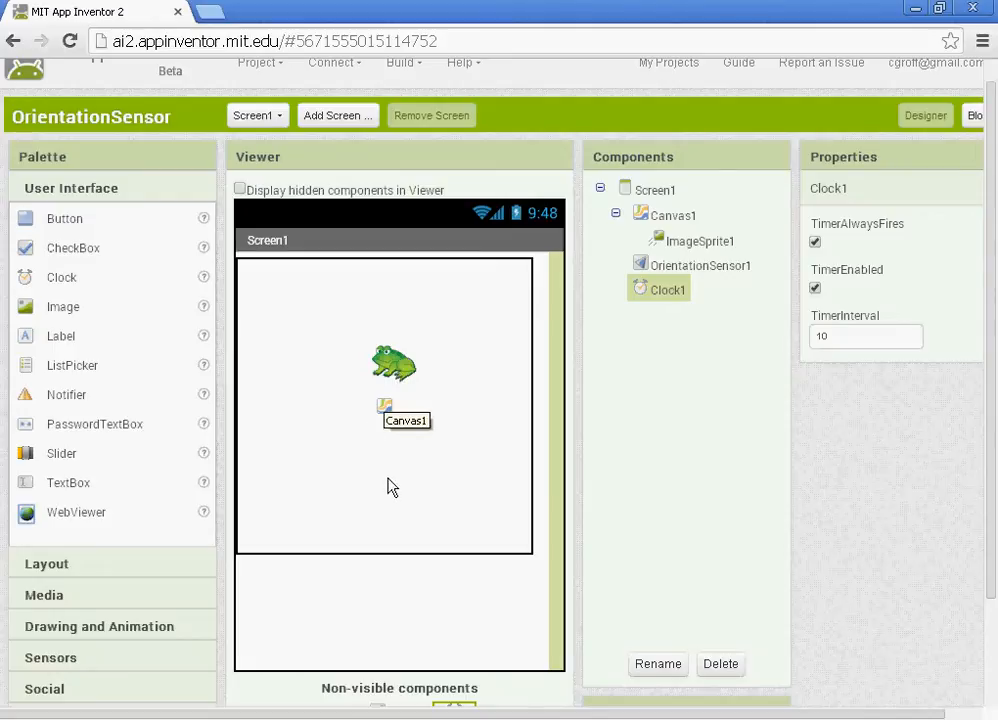
pyautogui.moveTo(695, 707)
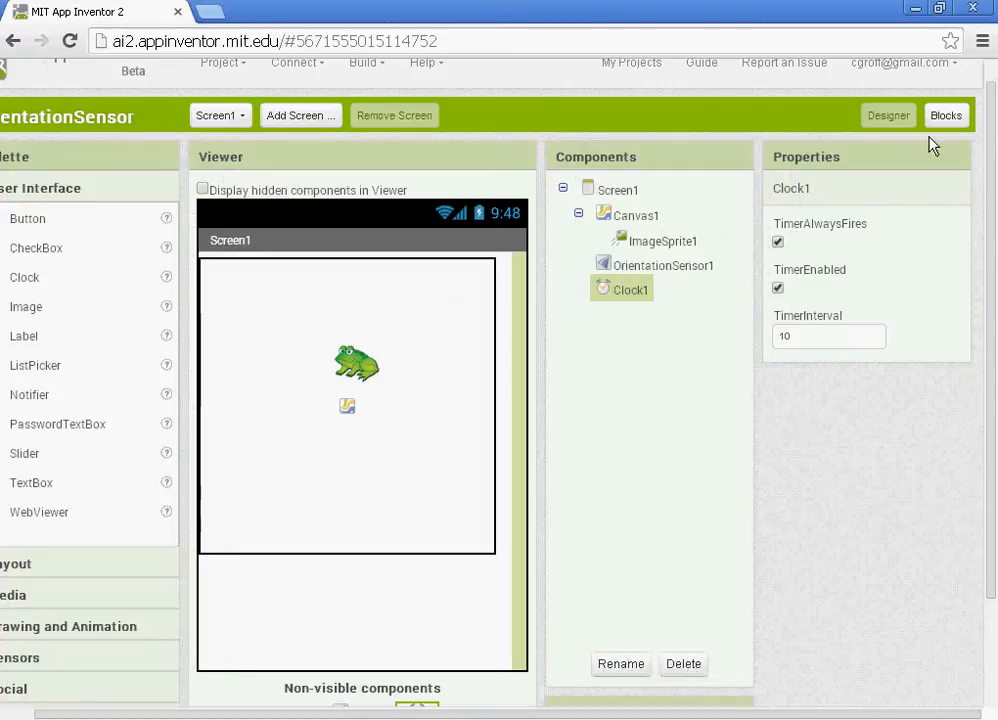
# In the Blocks editor, add a 'to procedure do' block named Move.
pyautogui.click(946, 115)
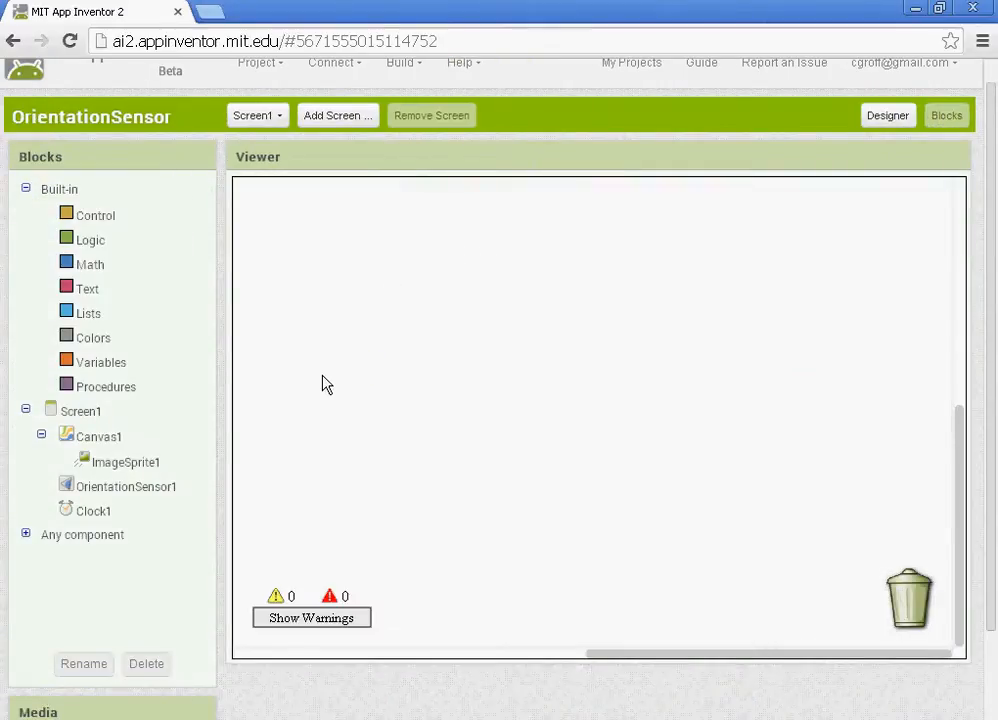
pyautogui.moveTo(76, 397)
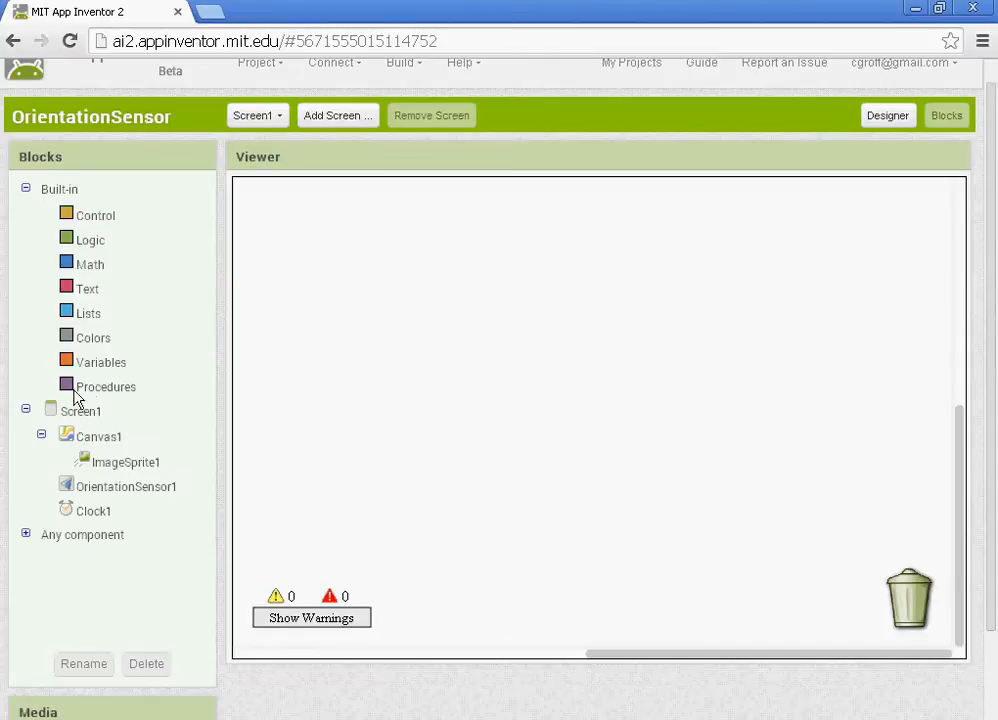
pyautogui.click(105, 386)
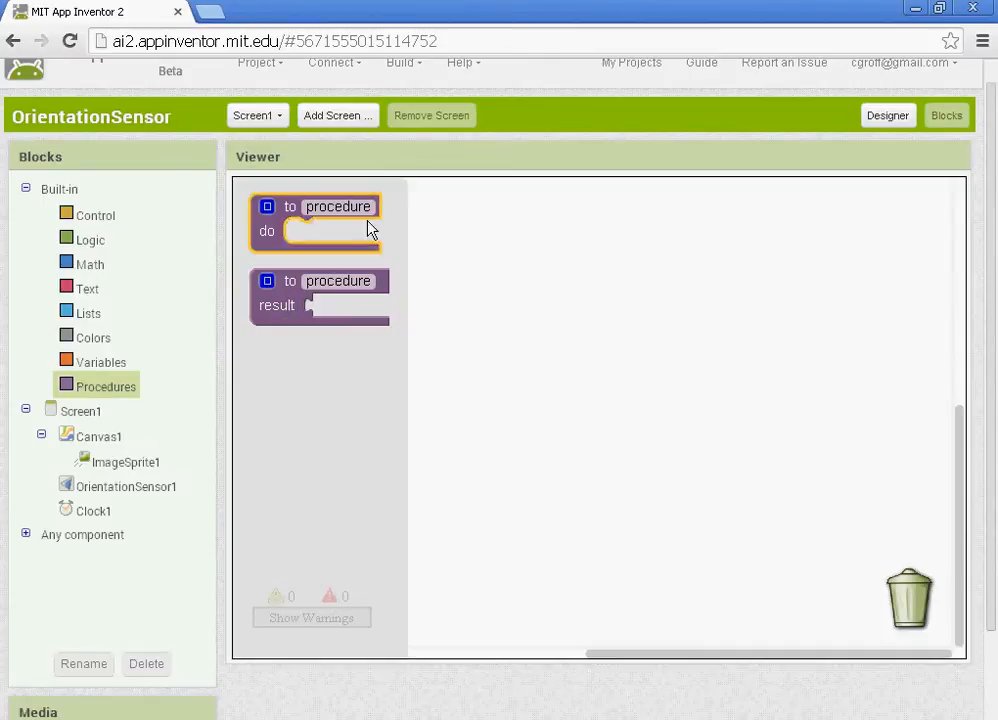
pyautogui.moveTo(297, 218)
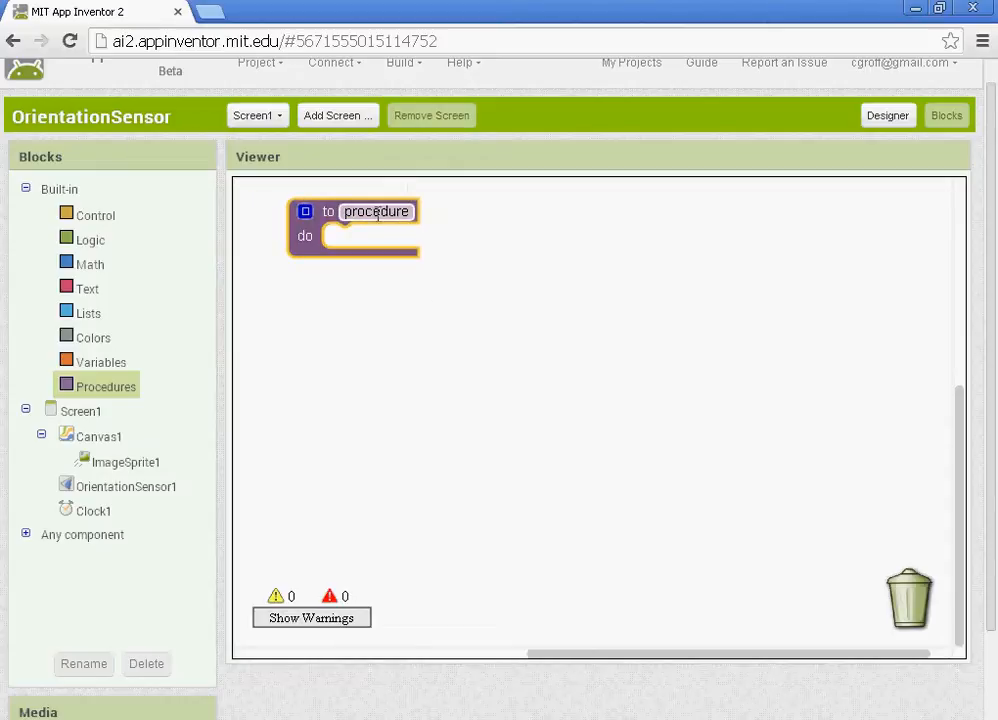
pyautogui.write('Mo')
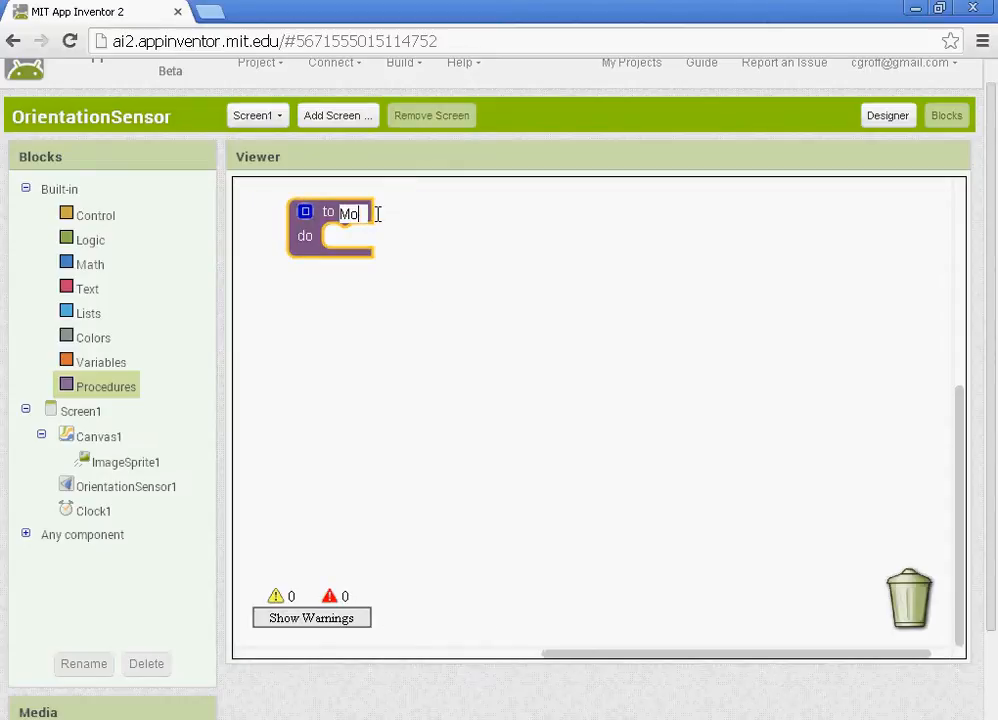
pyautogui.click(415, 340)
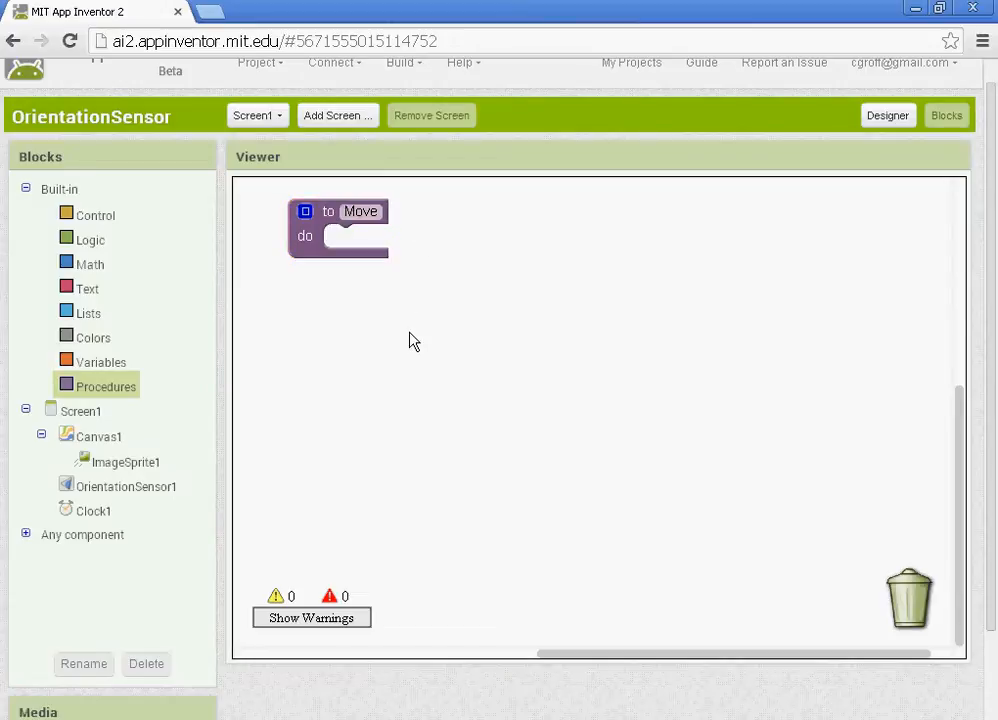
pyautogui.moveTo(350, 240)
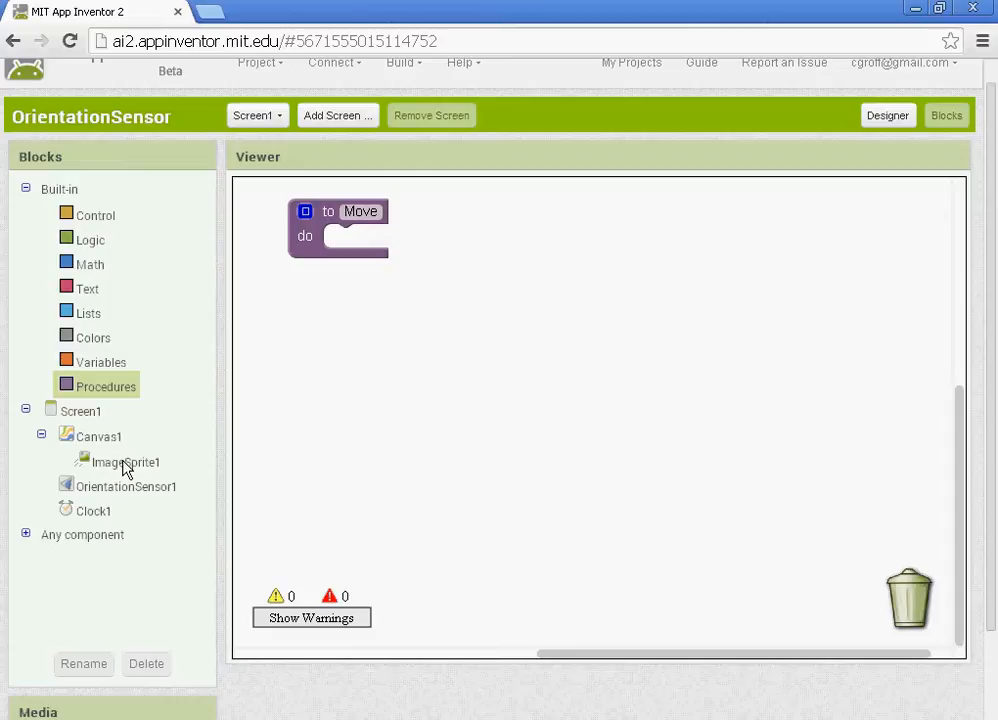
# Put 'set ImageSprite1.Heading to OrientationSensor1.Angle' inside the Move procedure.
pyautogui.click(123, 462)
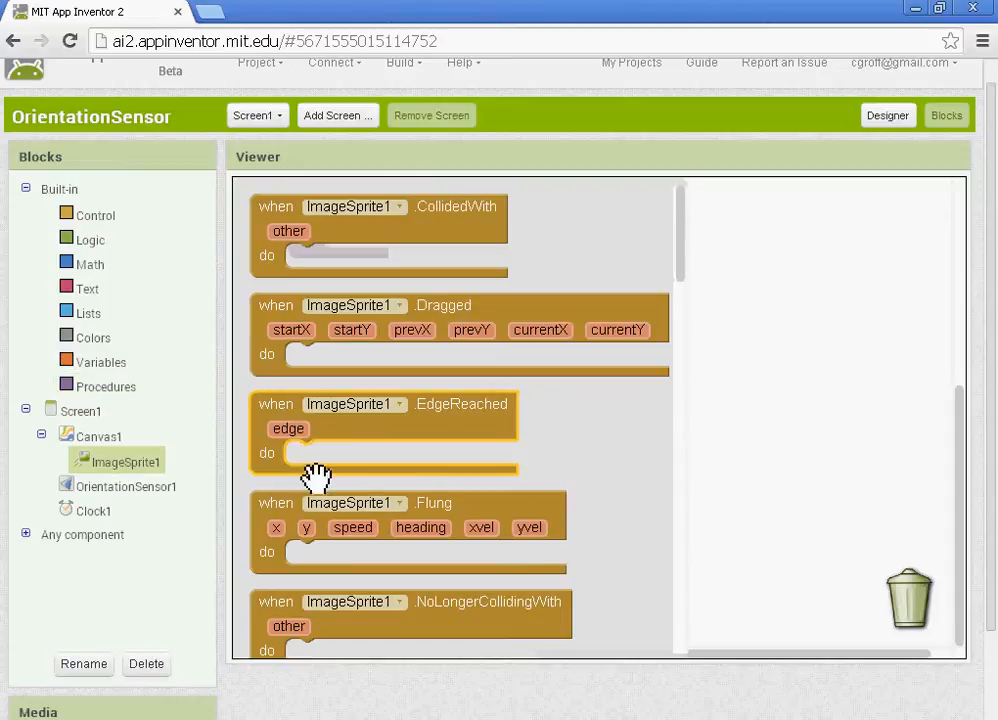
pyautogui.scroll(-3)
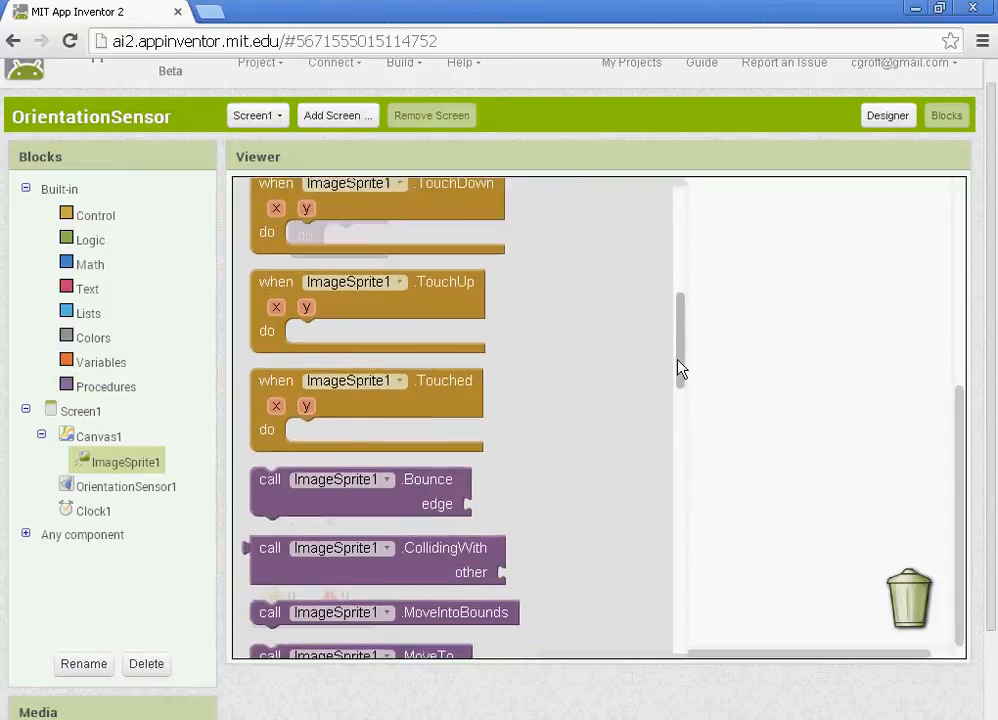
pyautogui.scroll(-3)
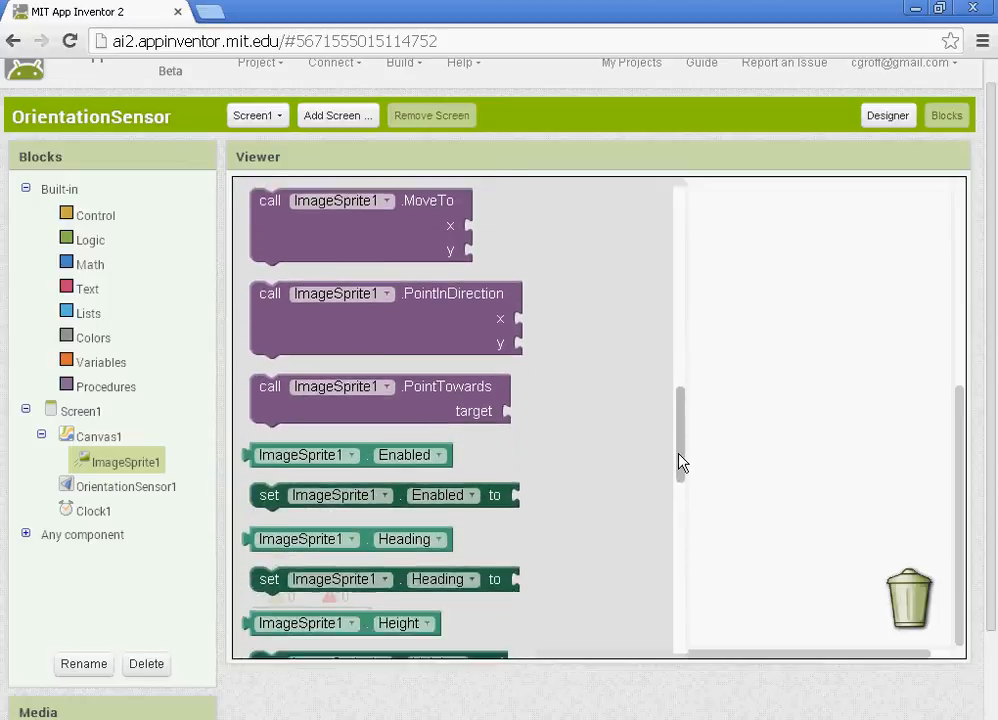
pyautogui.scroll(-3)
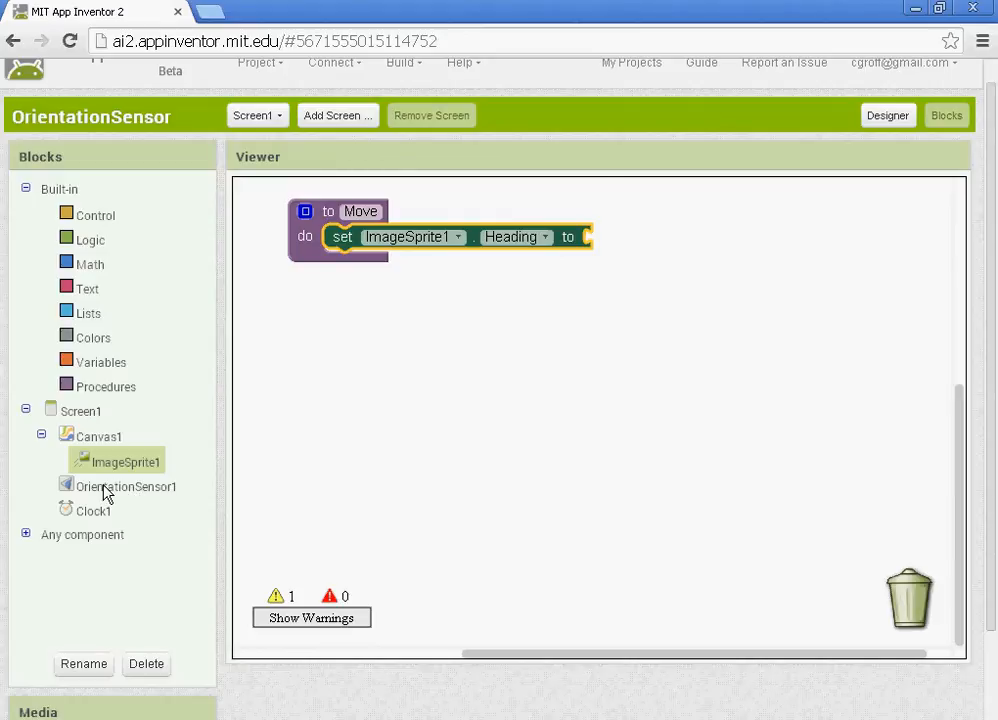
pyautogui.click(128, 486)
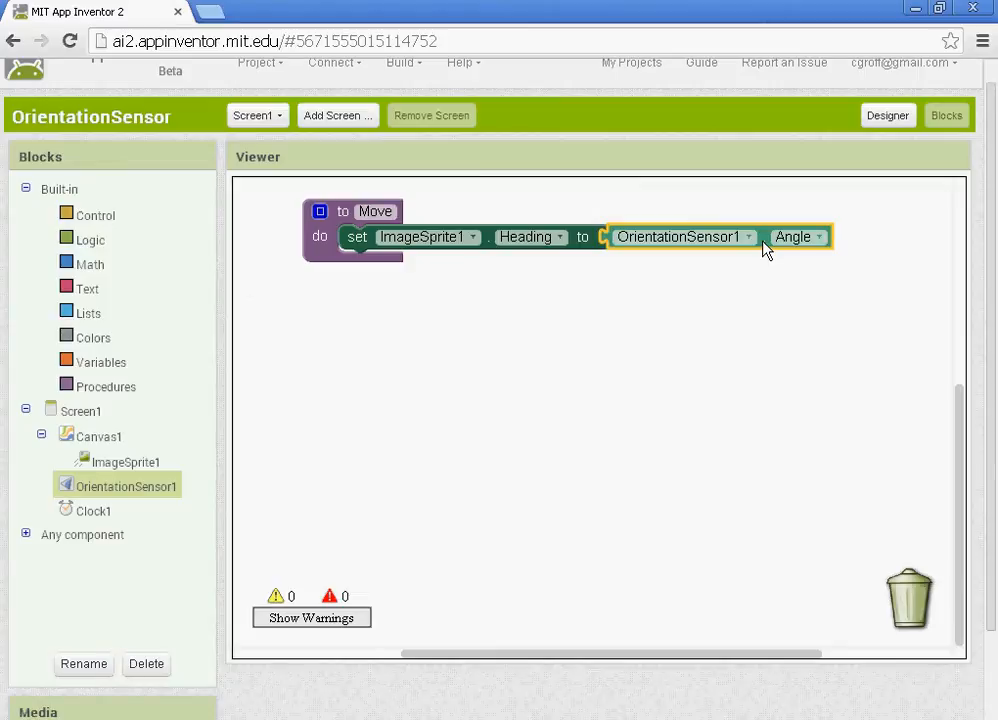
pyautogui.moveTo(790, 310)
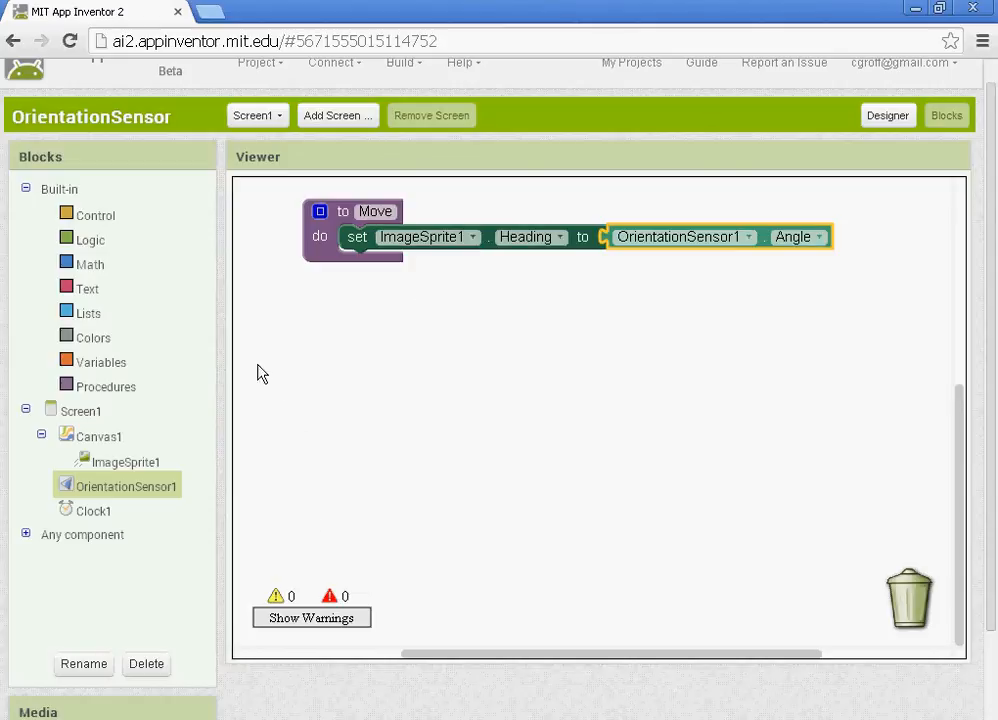
pyautogui.moveTo(150, 462)
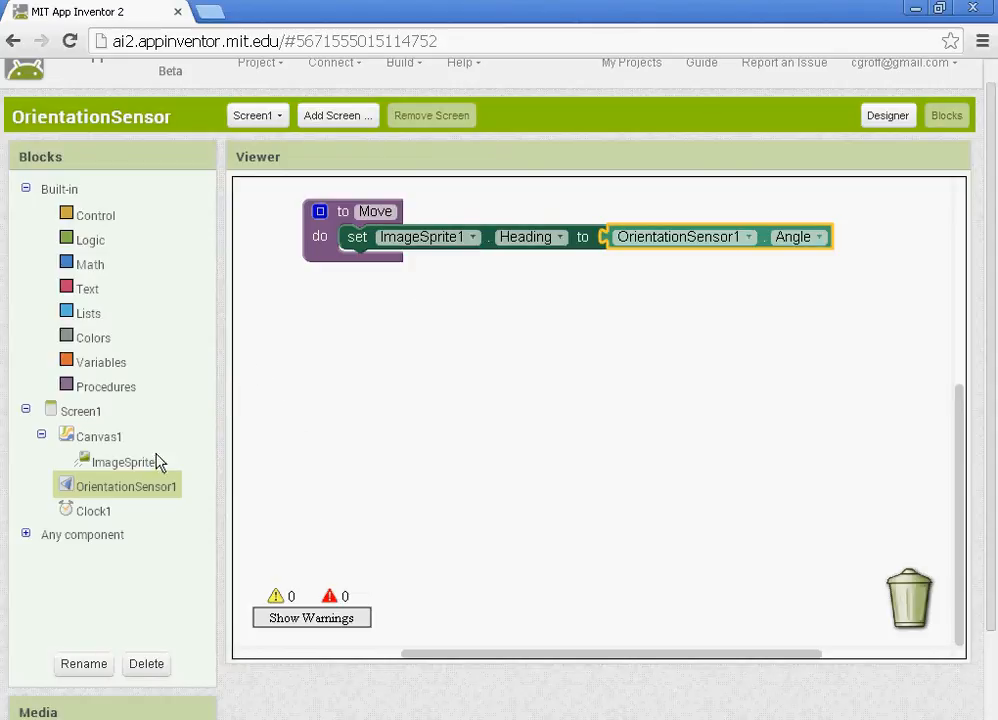
# Add a 'set ImageSprite1.Speed to' block beneath the Heading statement in Move.
pyautogui.click(124, 461)
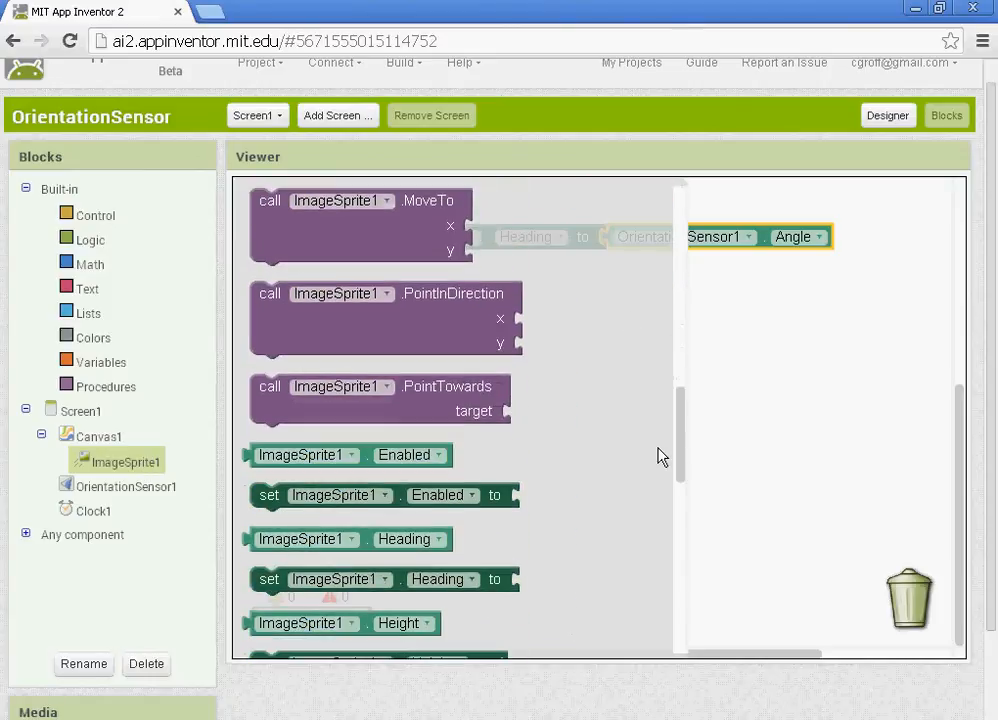
pyautogui.scroll(-3)
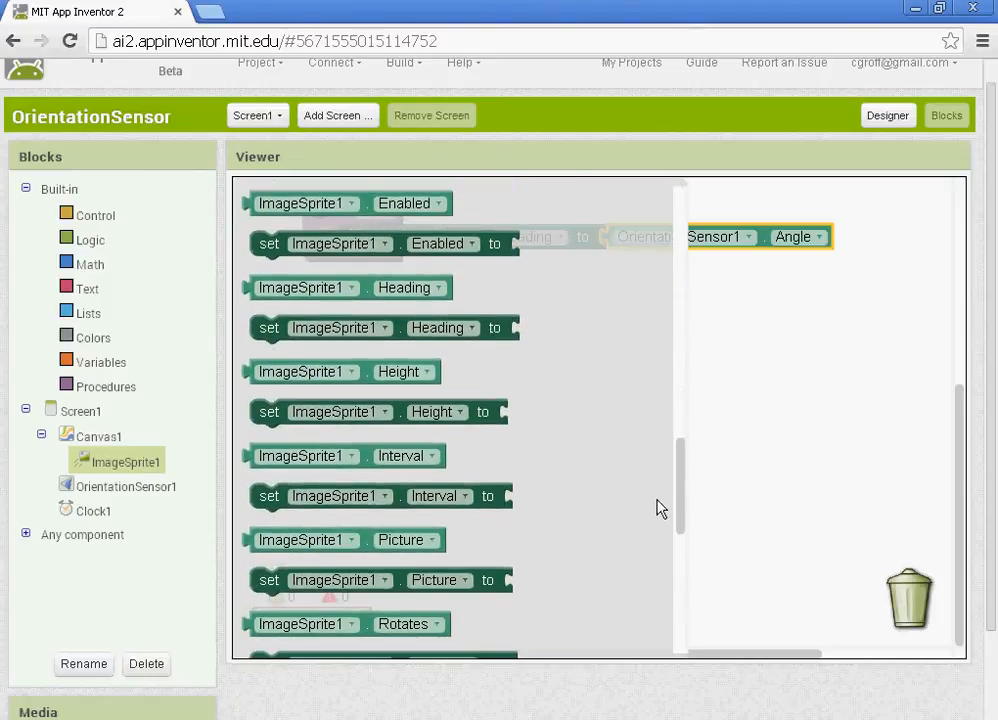
pyautogui.scroll(-3)
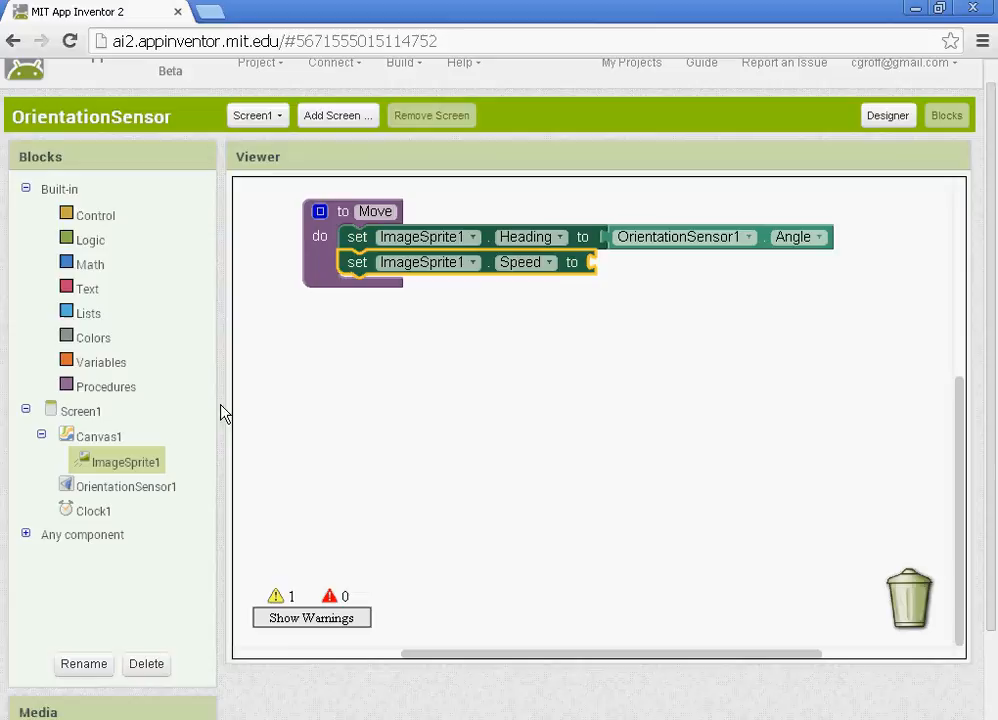
pyautogui.click(126, 486)
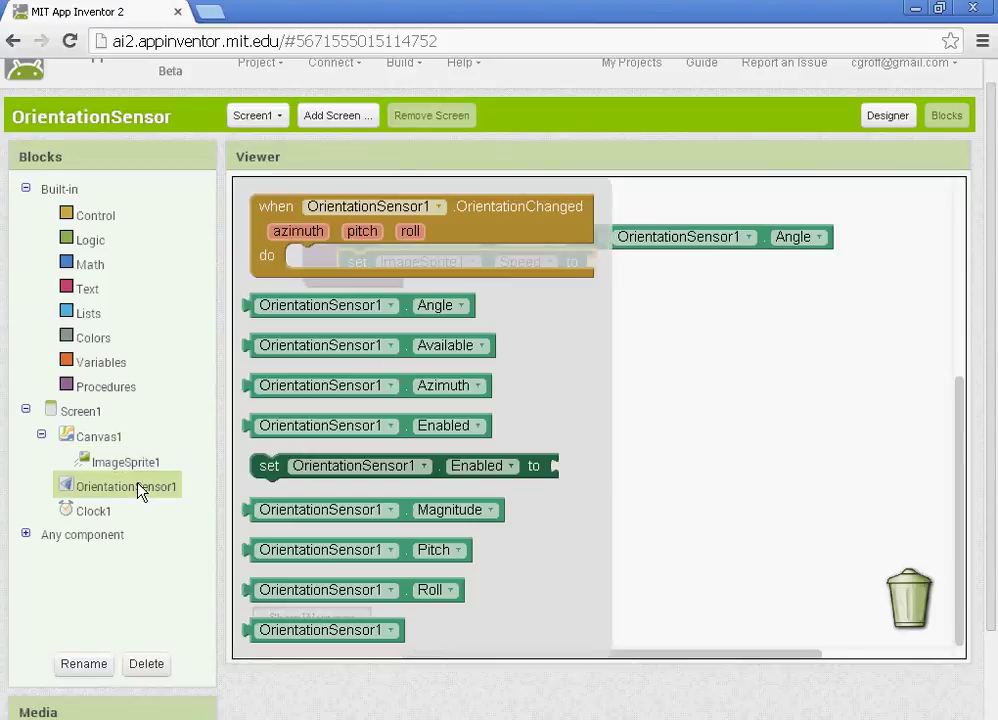
pyautogui.moveTo(543, 405)
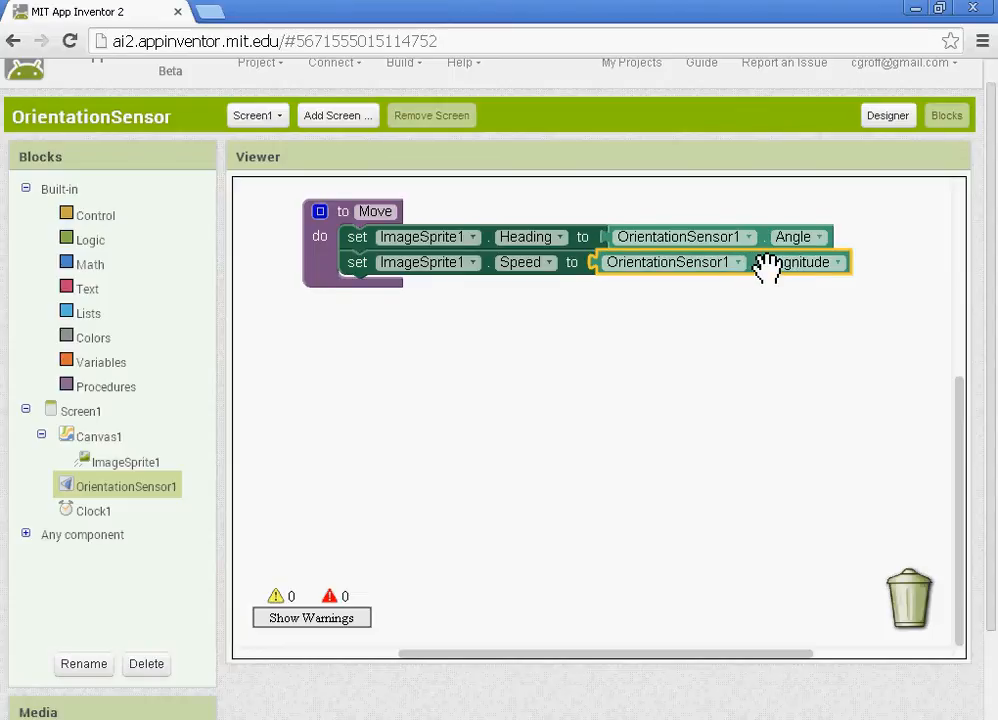
# Plug a multiply block into Speed, multiplying OrientationSensor1.Magnitude by the number 100.
pyautogui.click(90, 264)
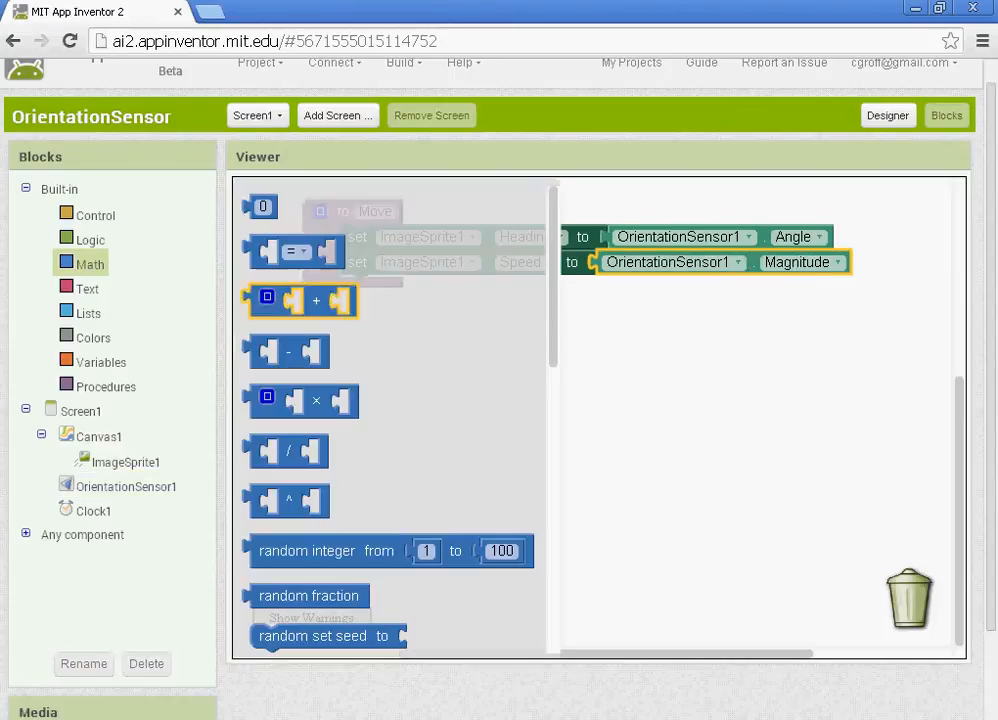
pyautogui.moveTo(300, 300); pyautogui.dragTo(630, 325)
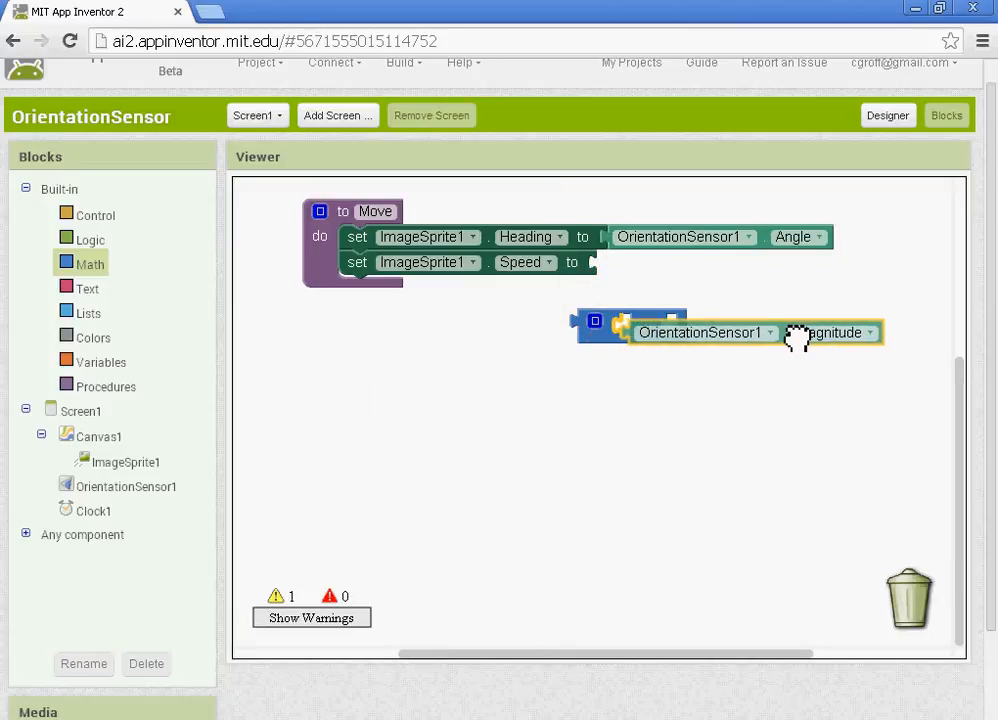
pyautogui.moveTo(705, 332); pyautogui.dragTo(715, 265)
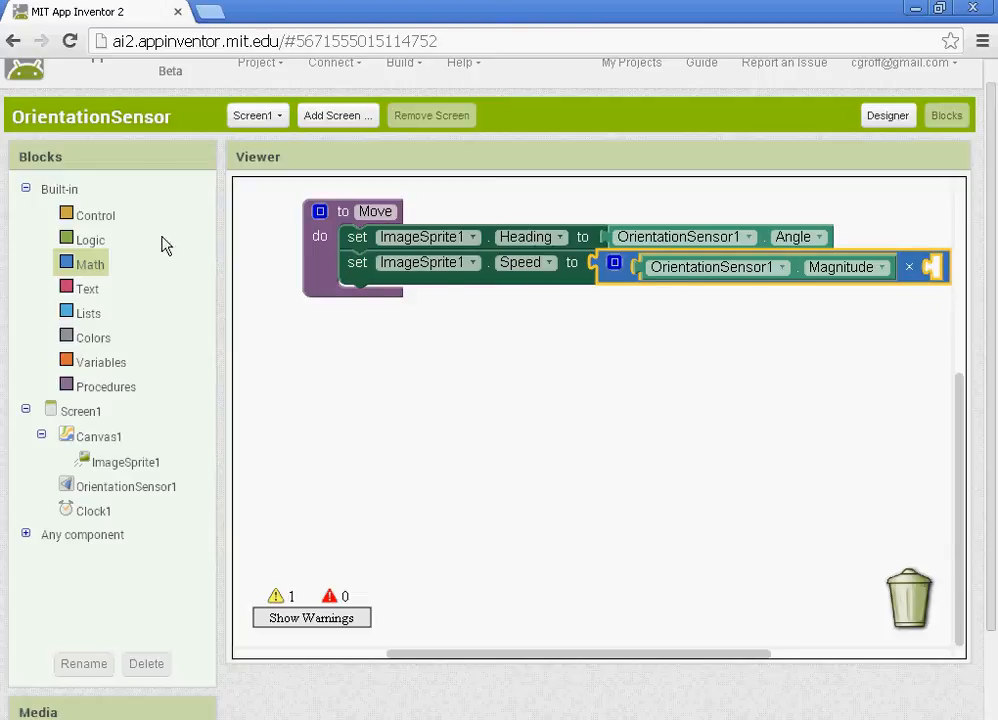
pyautogui.click(90, 263)
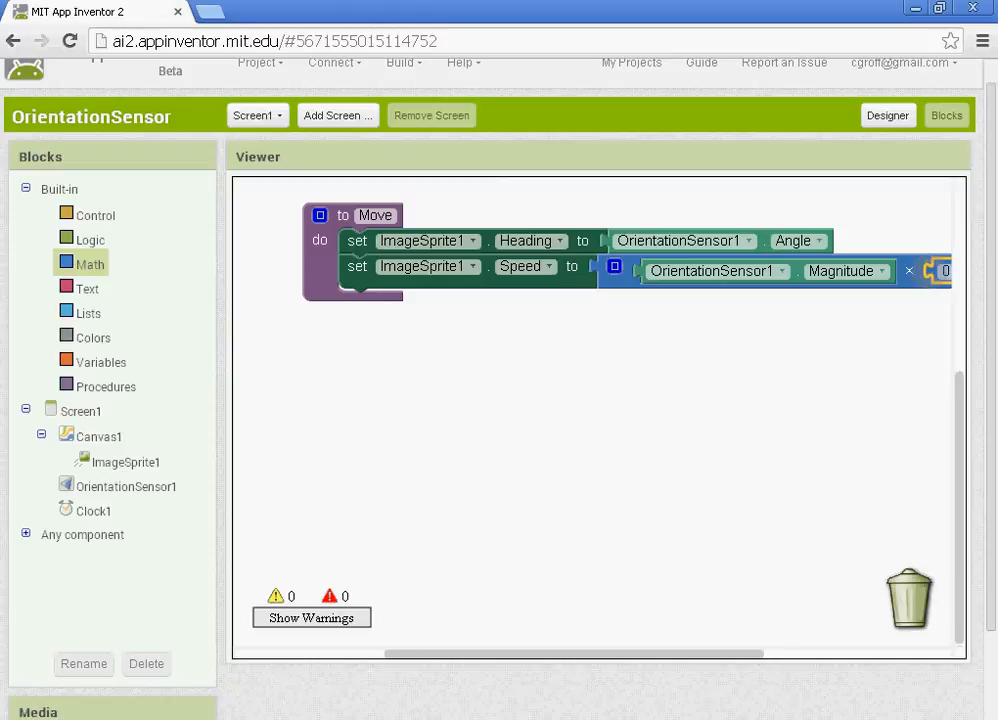
pyautogui.write('100')
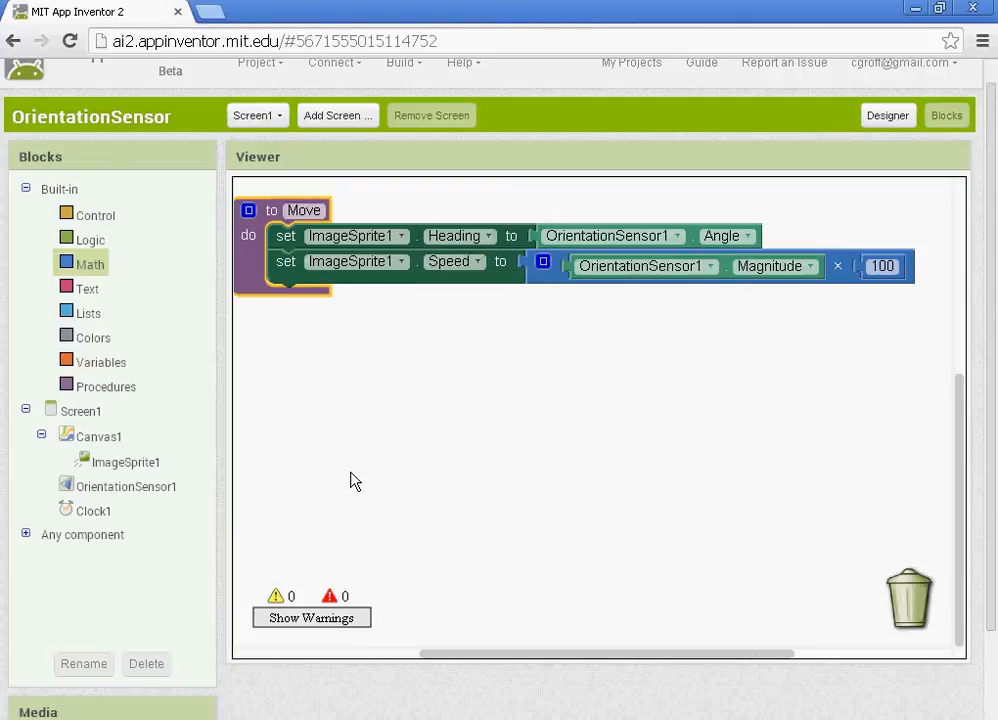
pyautogui.moveTo(94, 515)
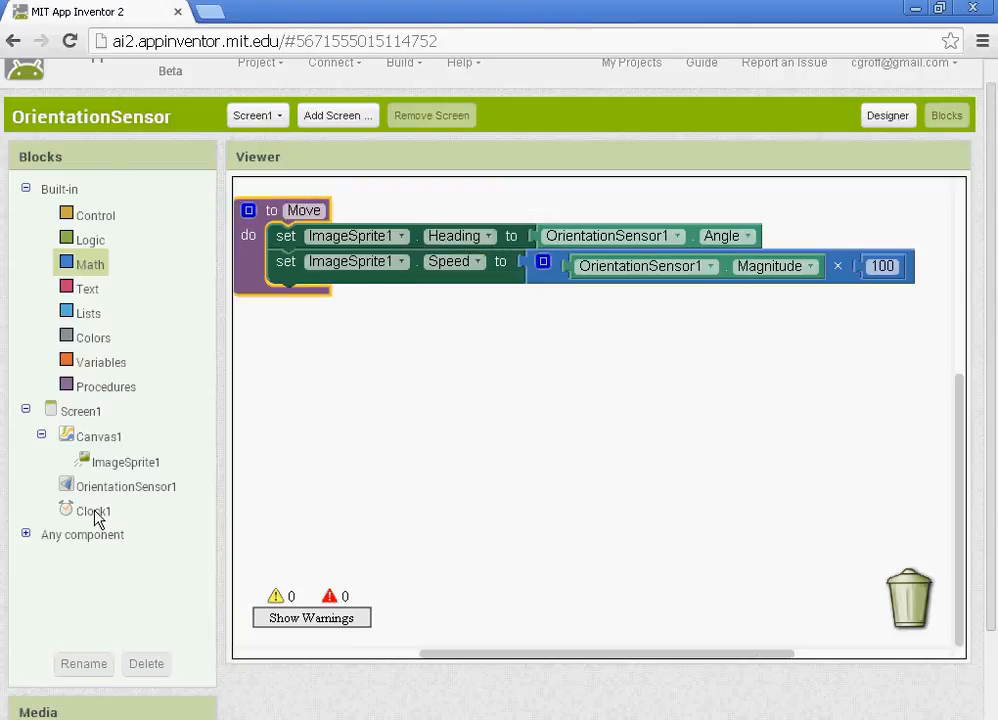
# Open Clock1's block drawer to find the when Clock1.Timer event.
pyautogui.click(91, 512)
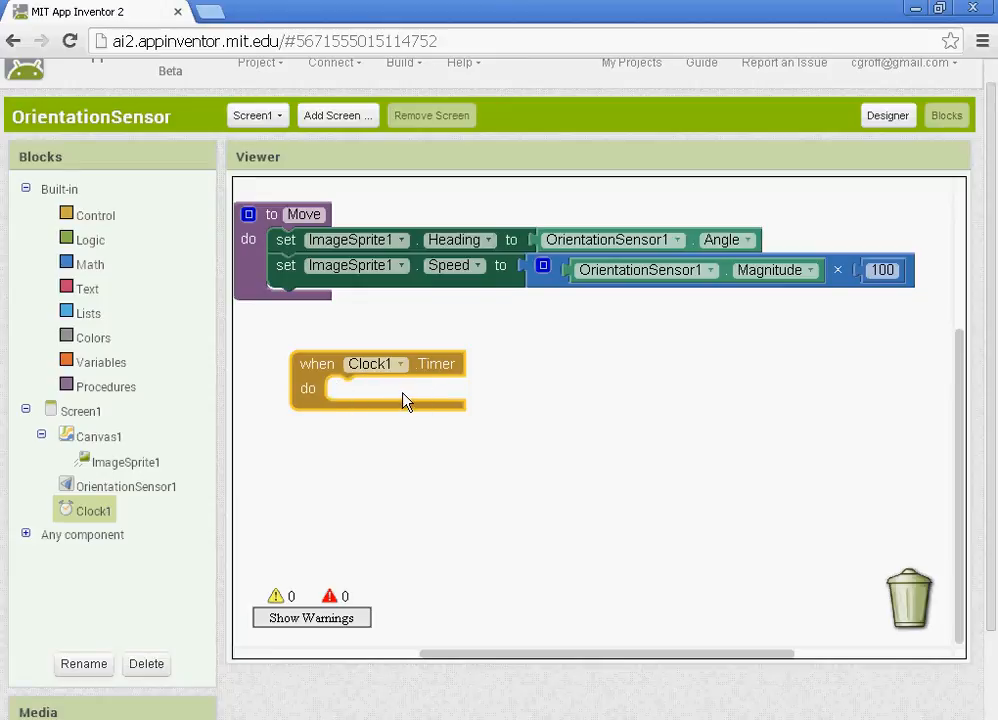
pyautogui.moveTo(350, 397)
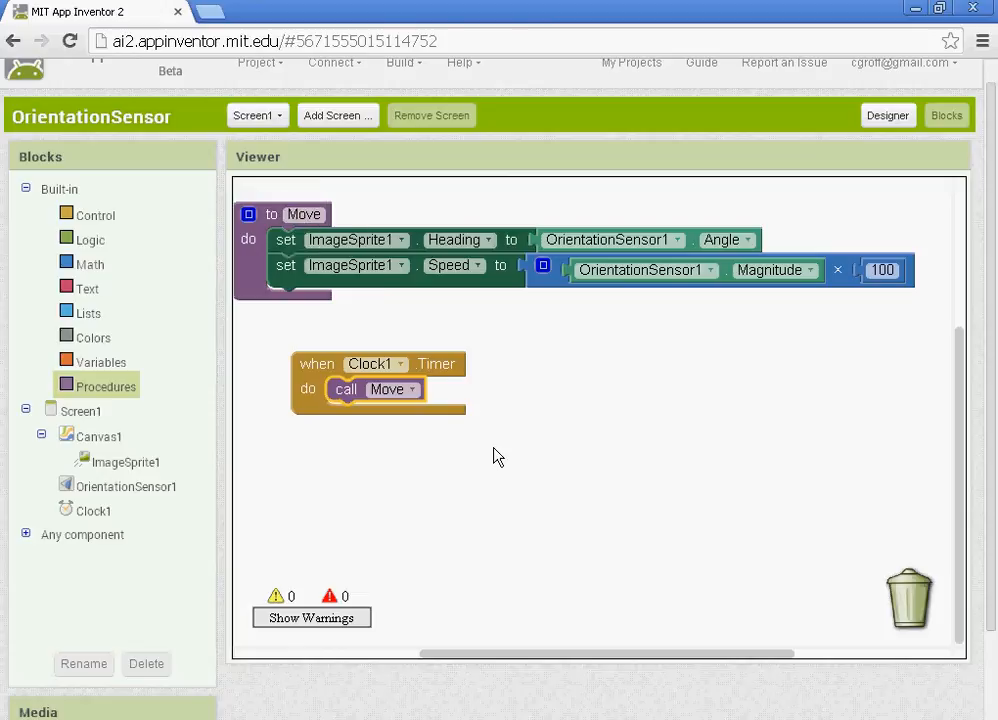
pyautogui.moveTo(617, 497)
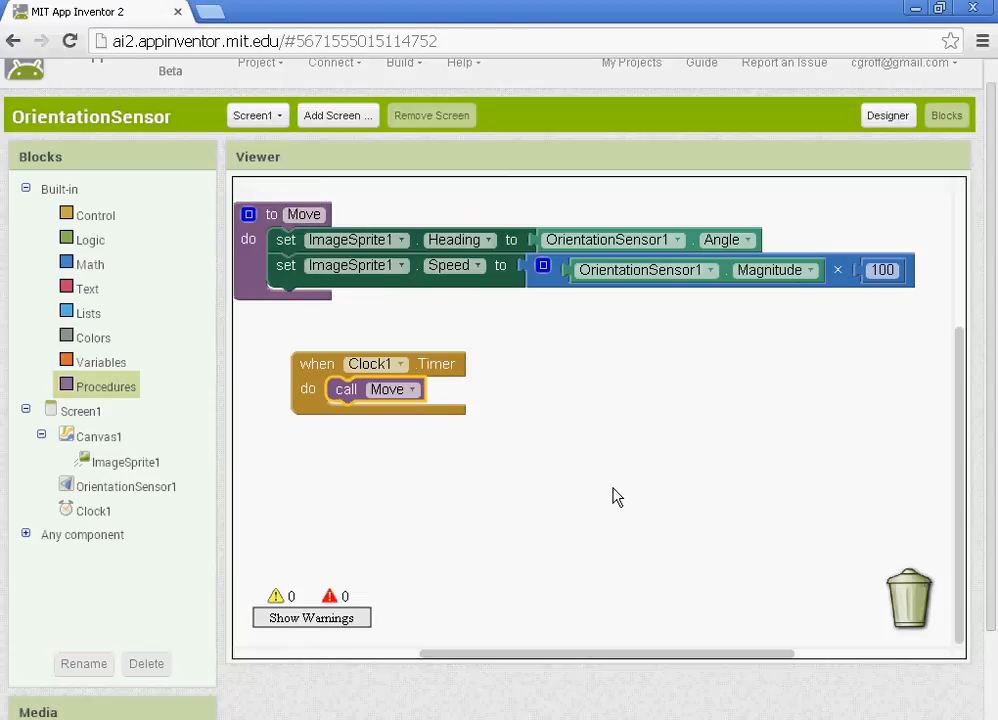
pyautogui.moveTo(612, 493)
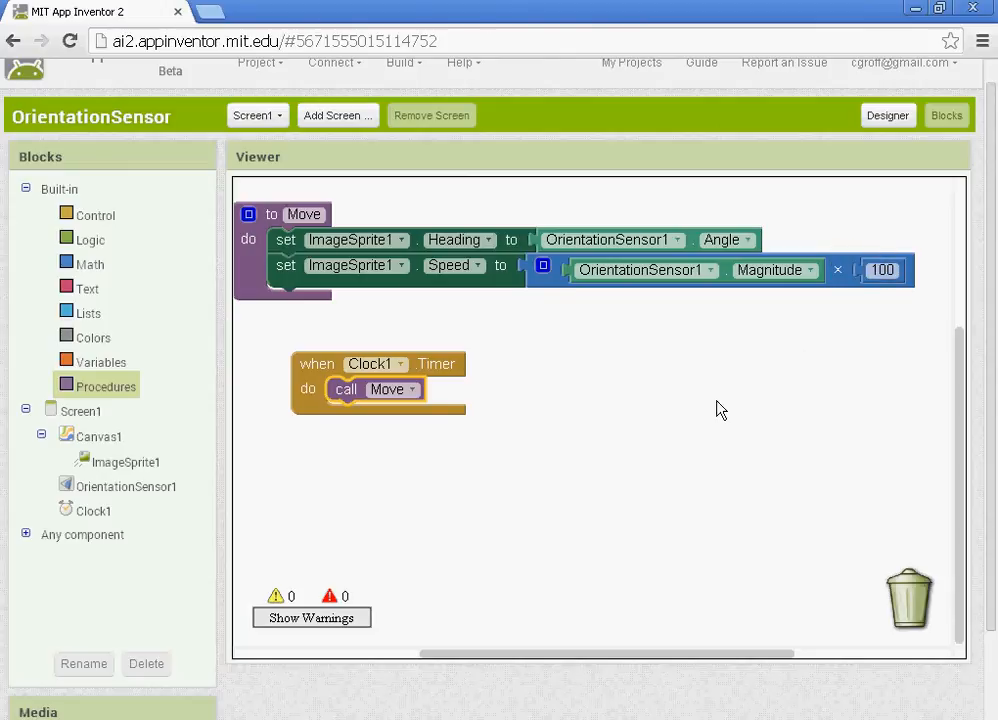
pyautogui.moveTo(958, 510)
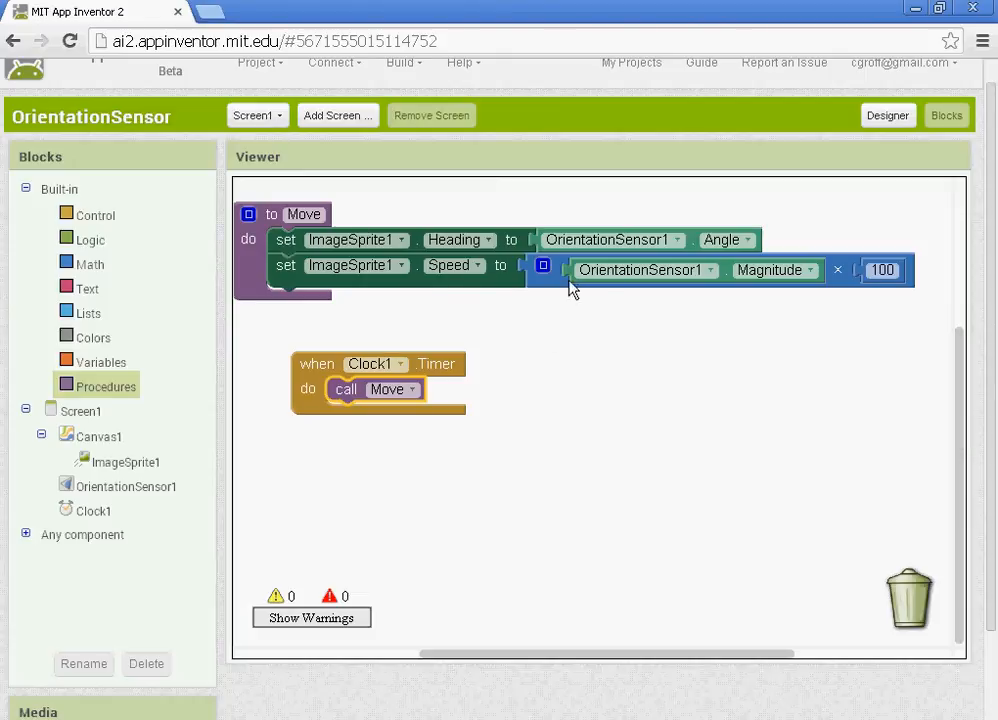
pyautogui.moveTo(654, 331)
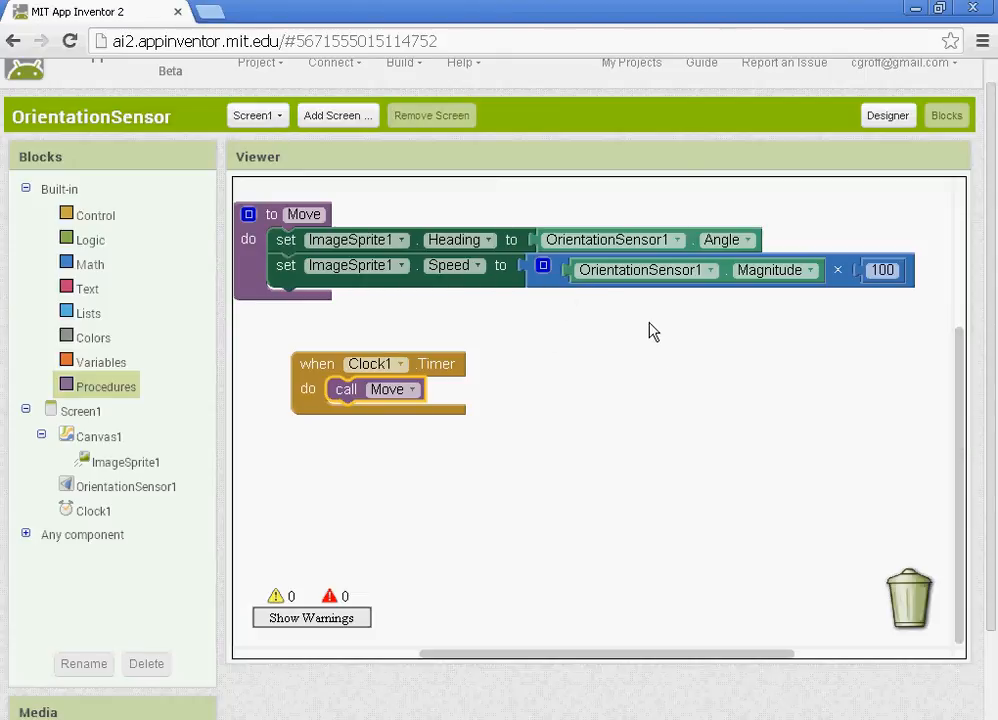